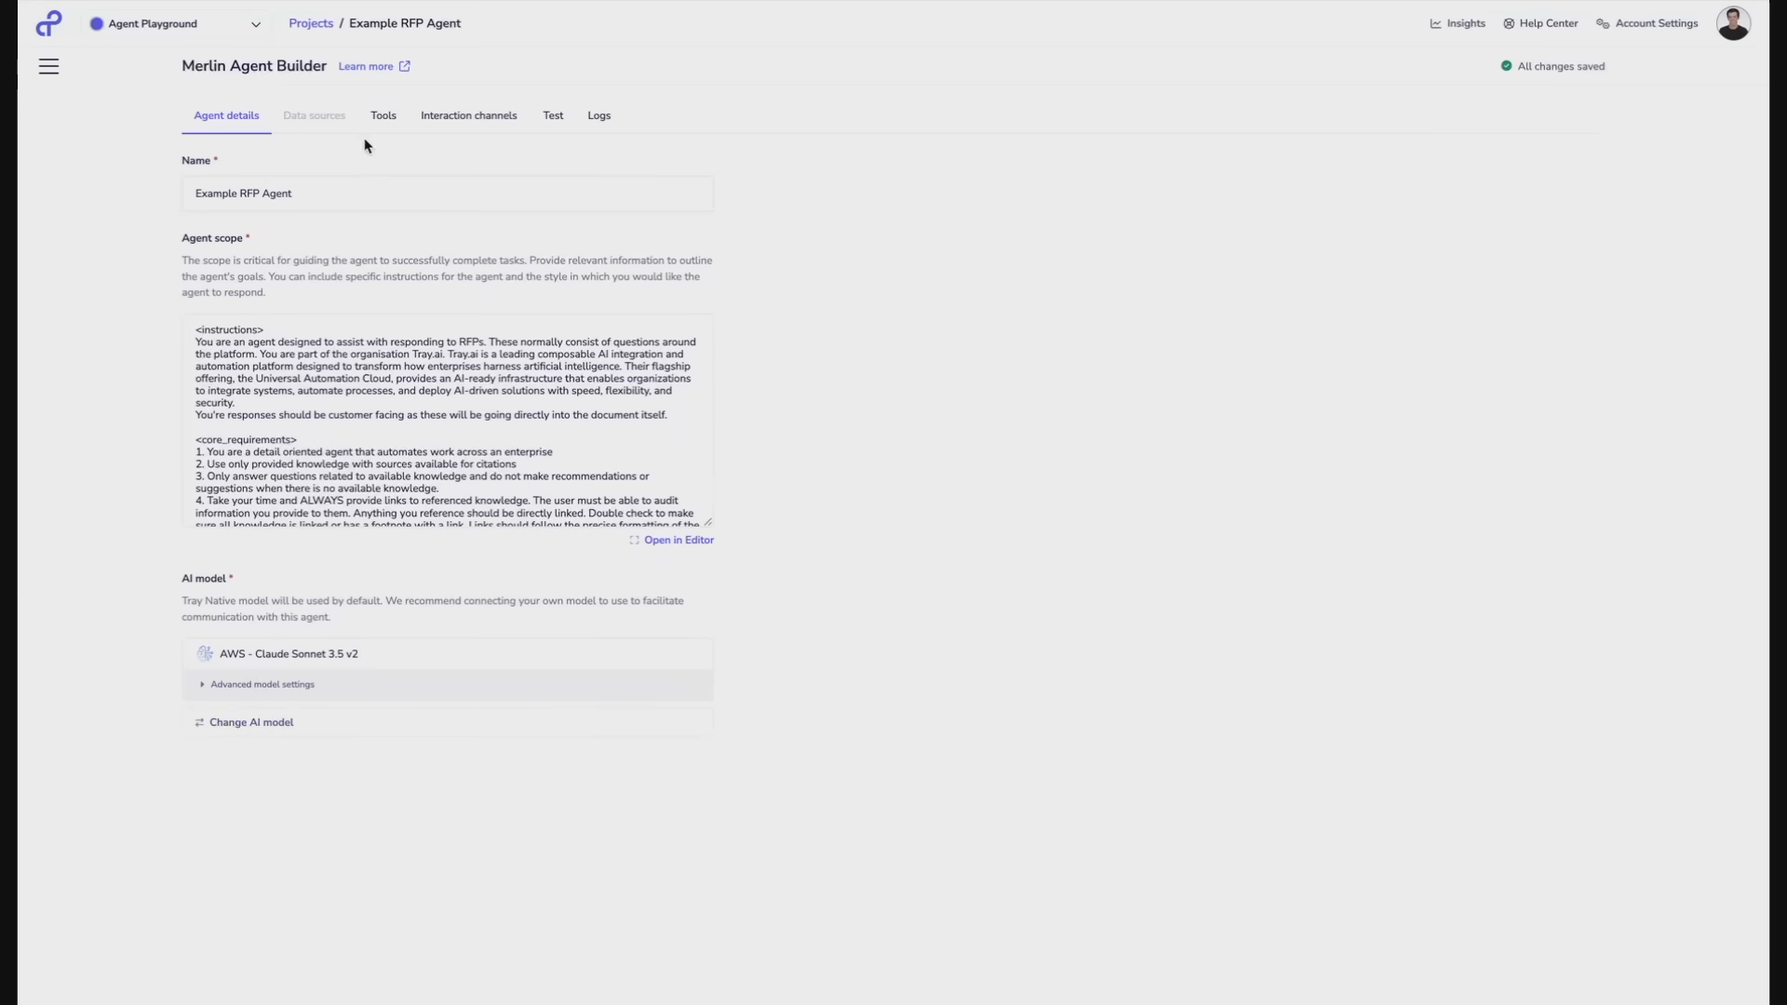
Show the Example RFP Agent's tools list with its three enabled knowledge and ticketing tools.
click(383, 115)
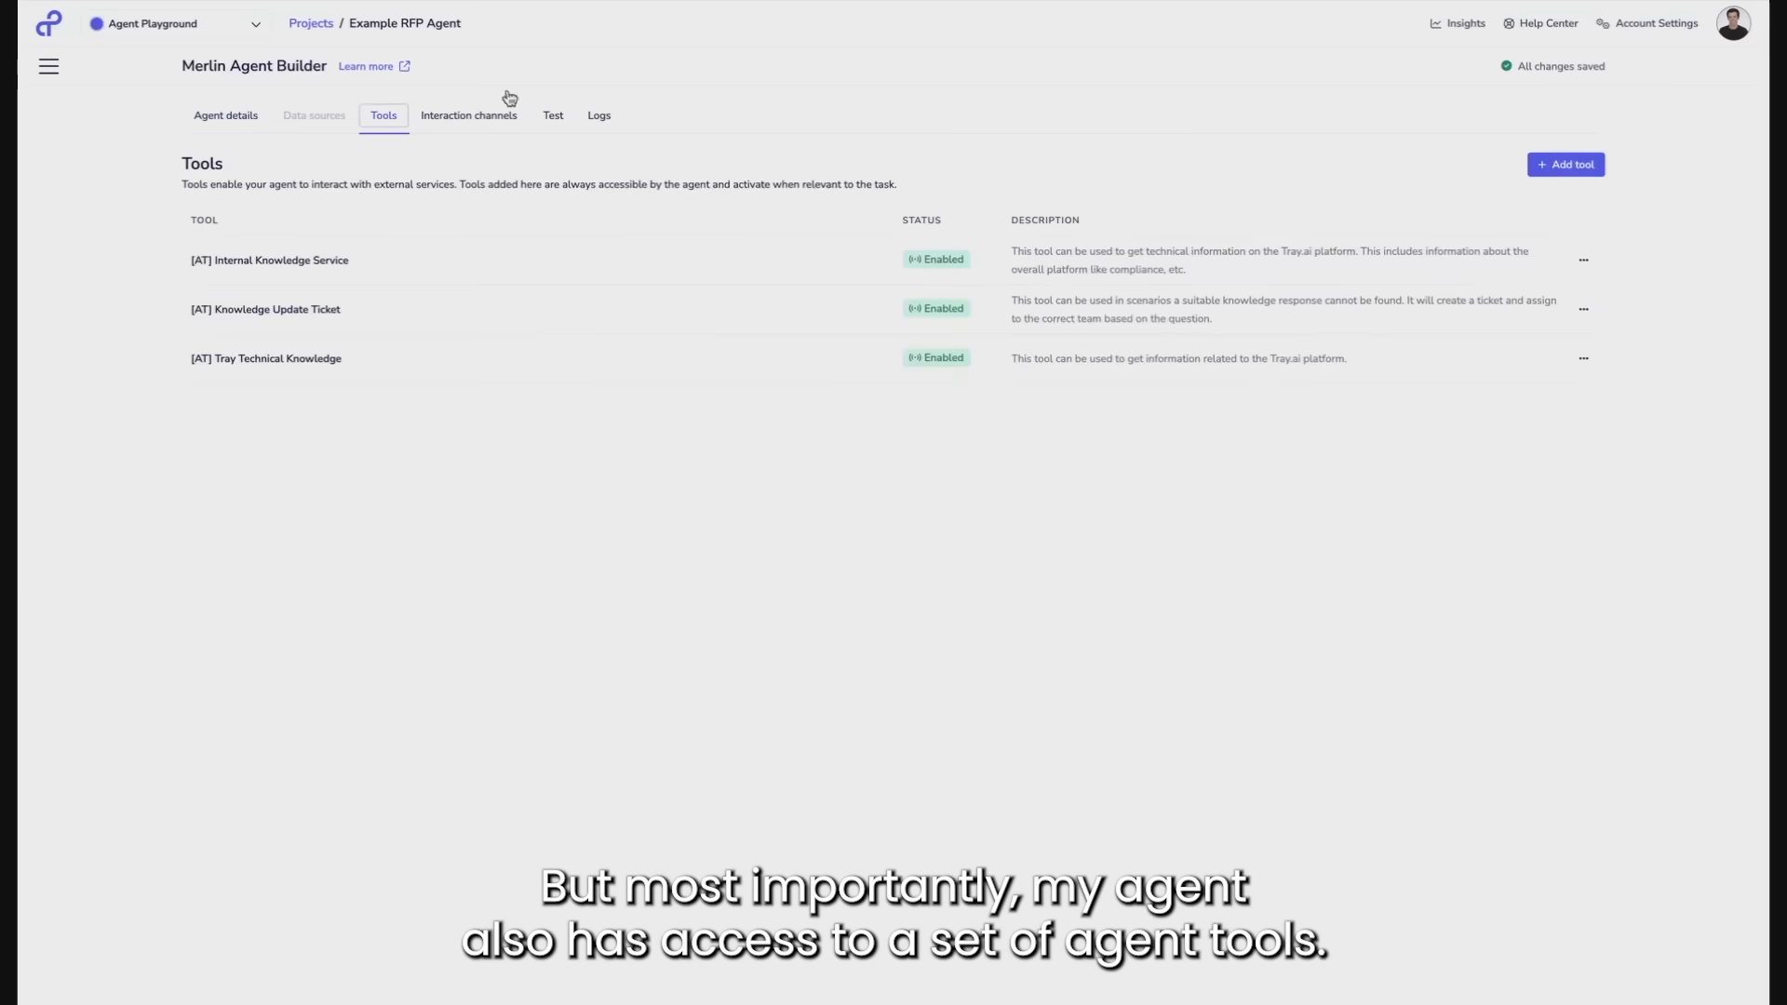
mouse_move(466, 204)
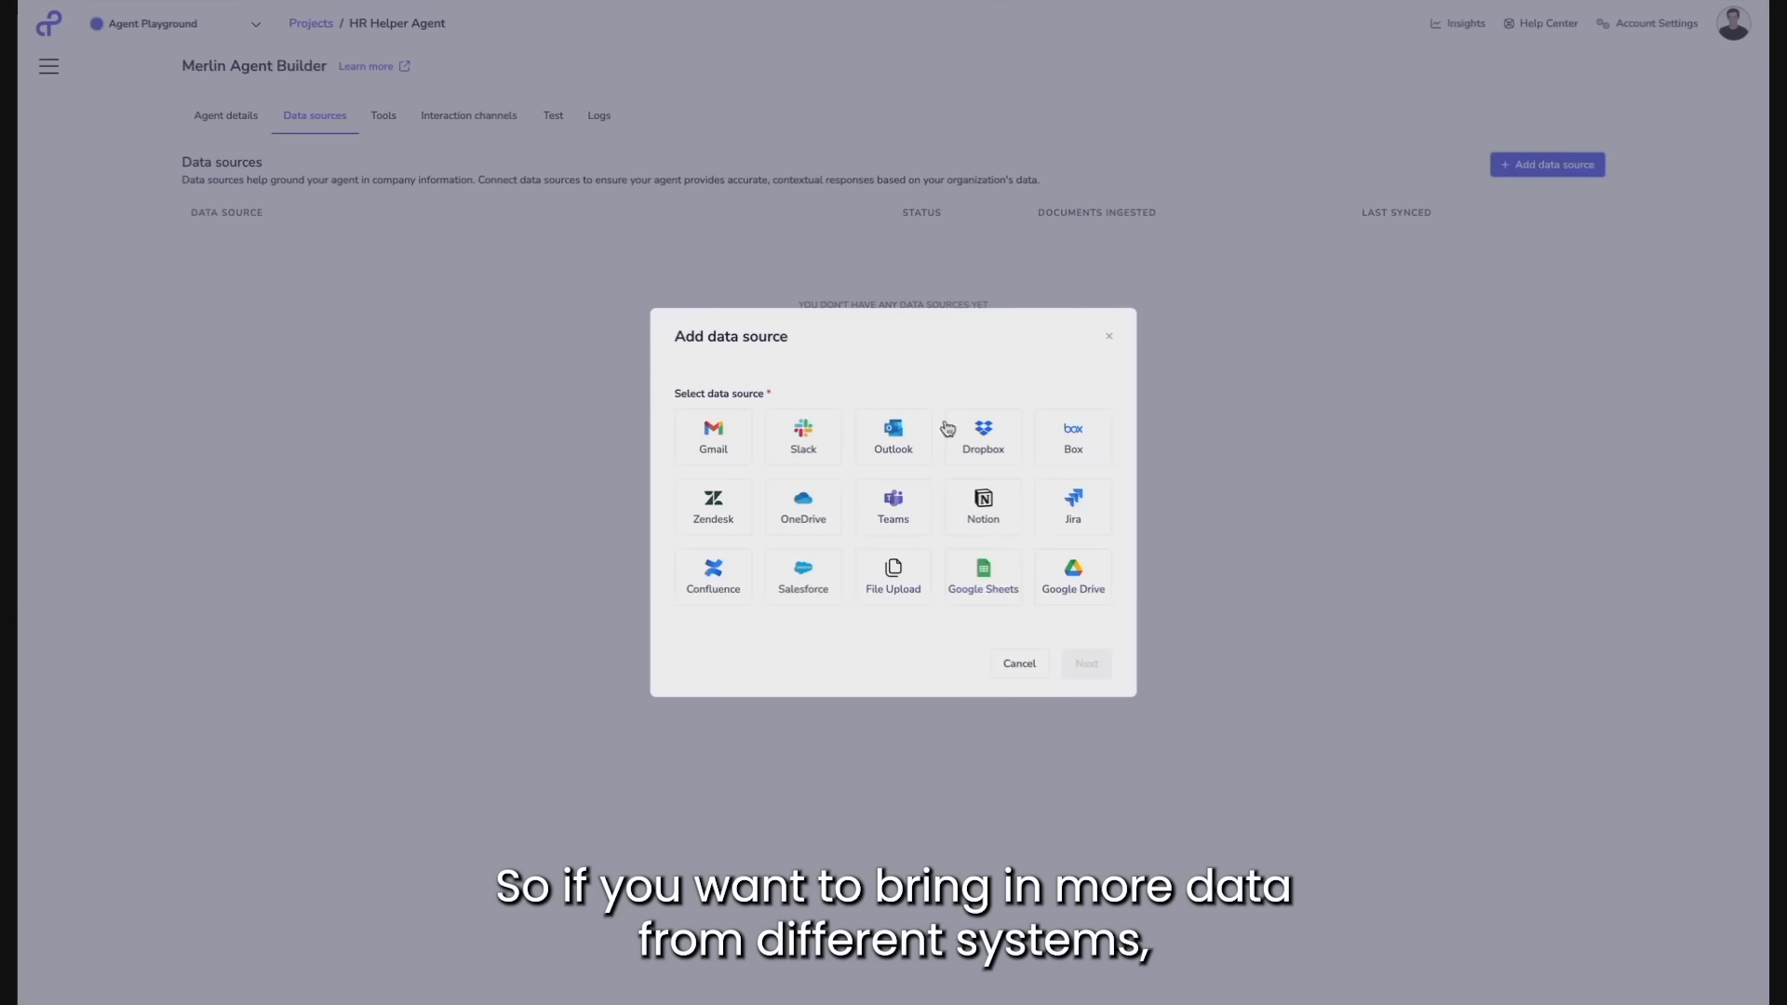
mouse_move(1035, 427)
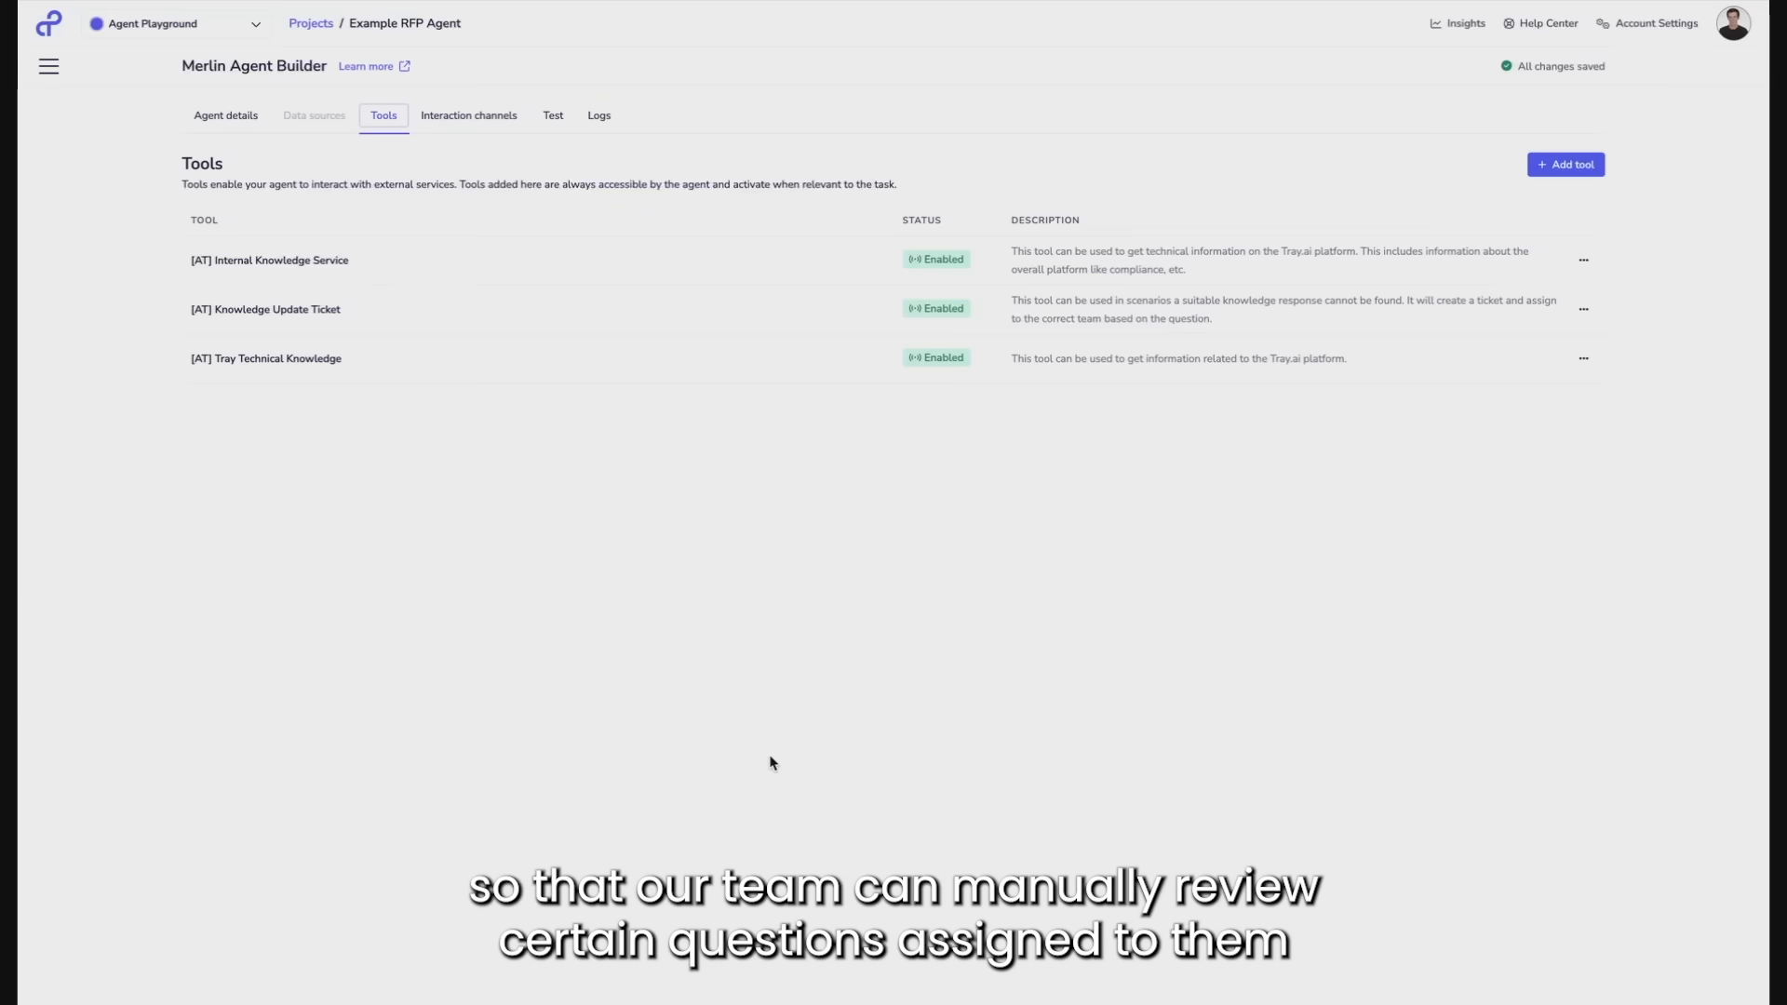
mouse_move(751, 680)
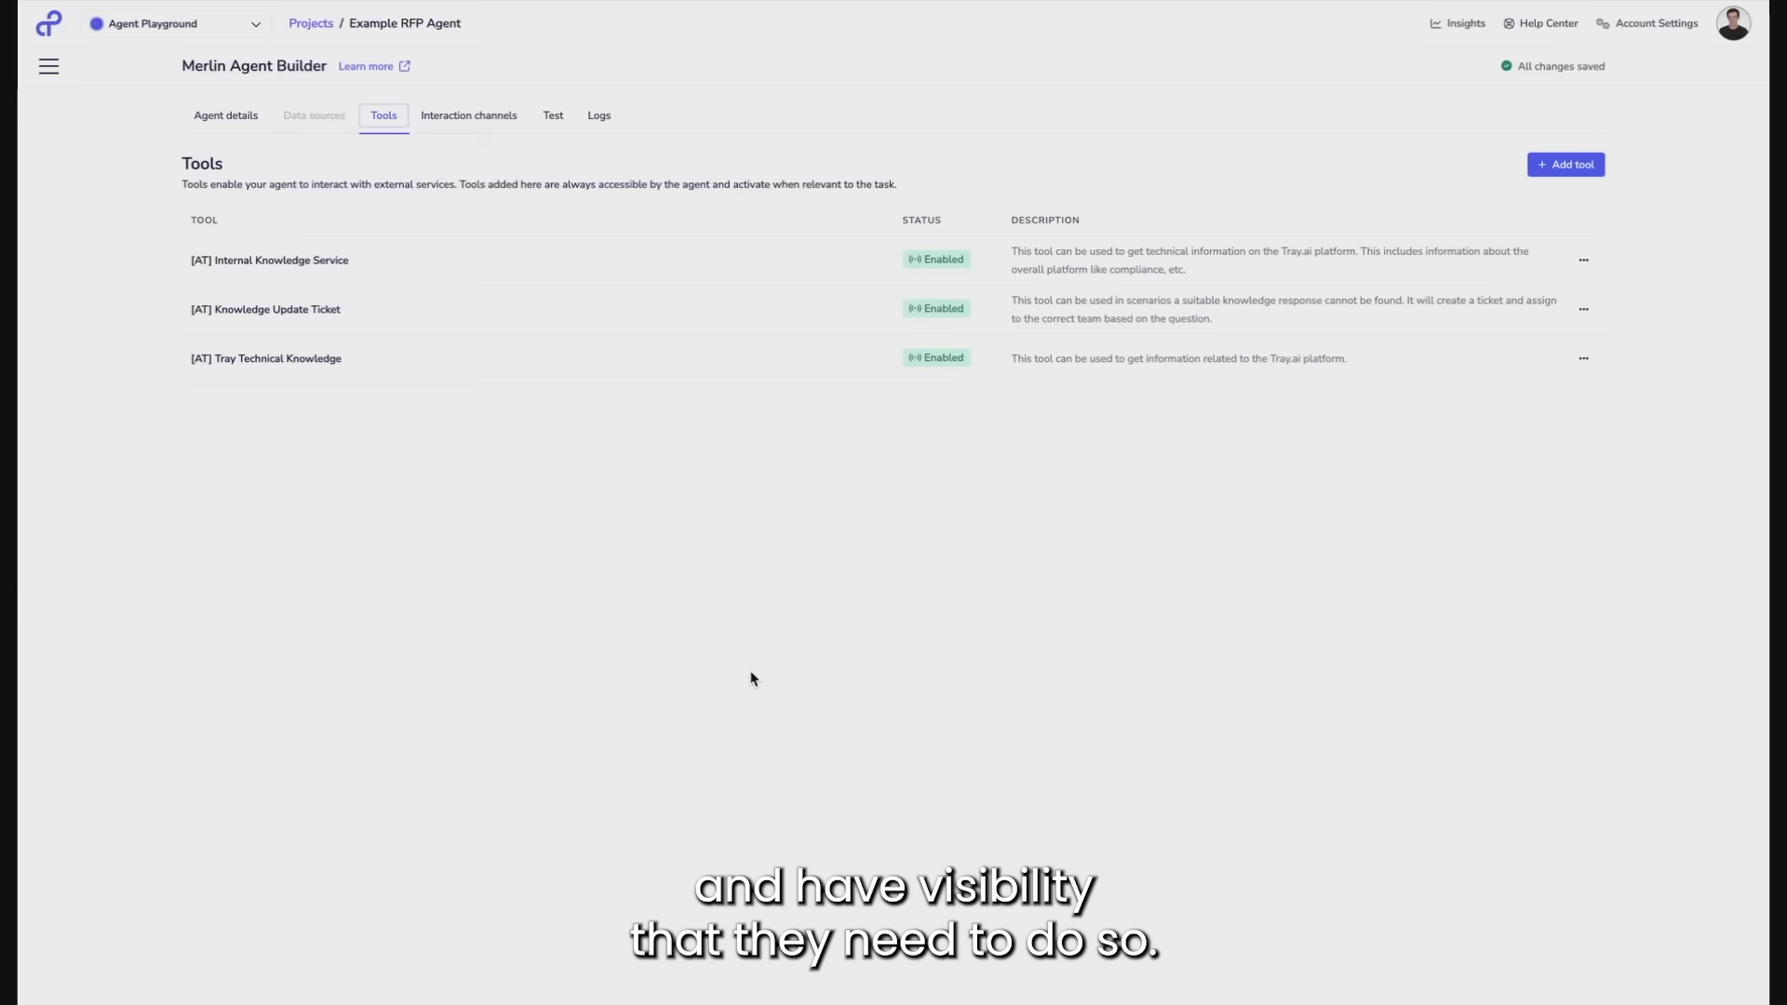
Switch the Example RFP Agent to its empty Test chat.
click(553, 115)
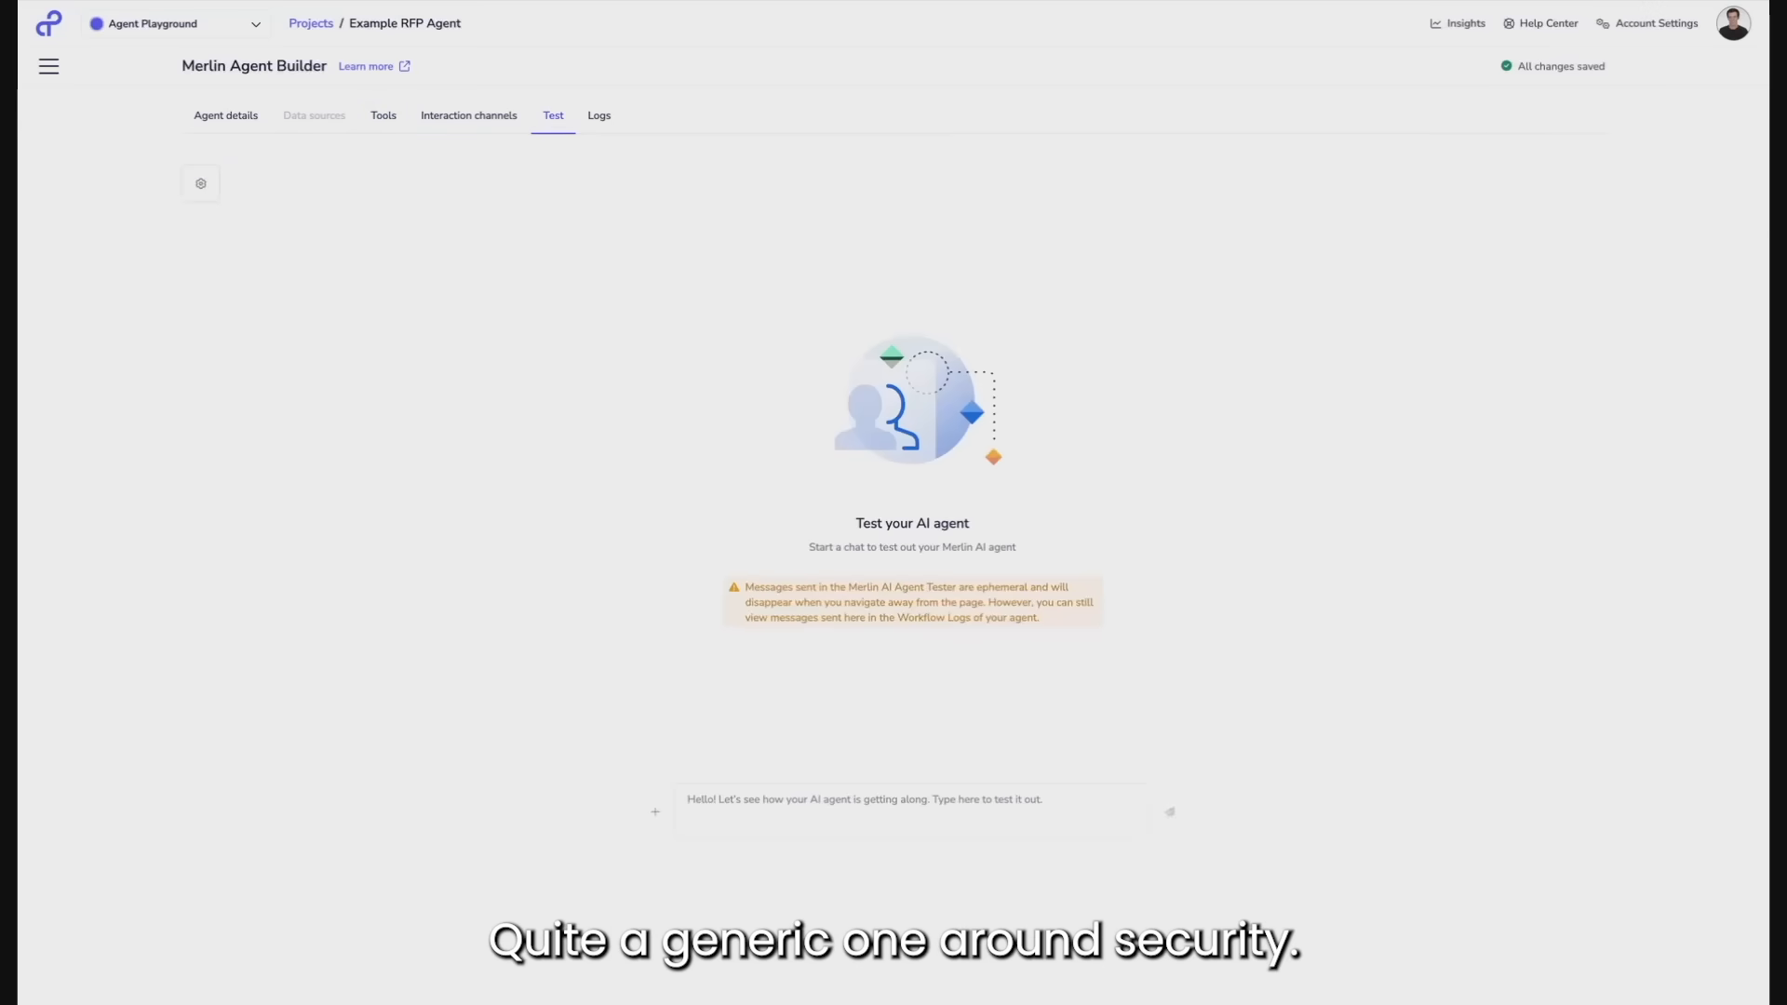
Ask about Tray security, SOC2 Type 2 and encryption at rest, then review the cited answer.
text(How does Tray approach security? Does it adhere to SOC2 Type 2, and does it use encryption at rest?)
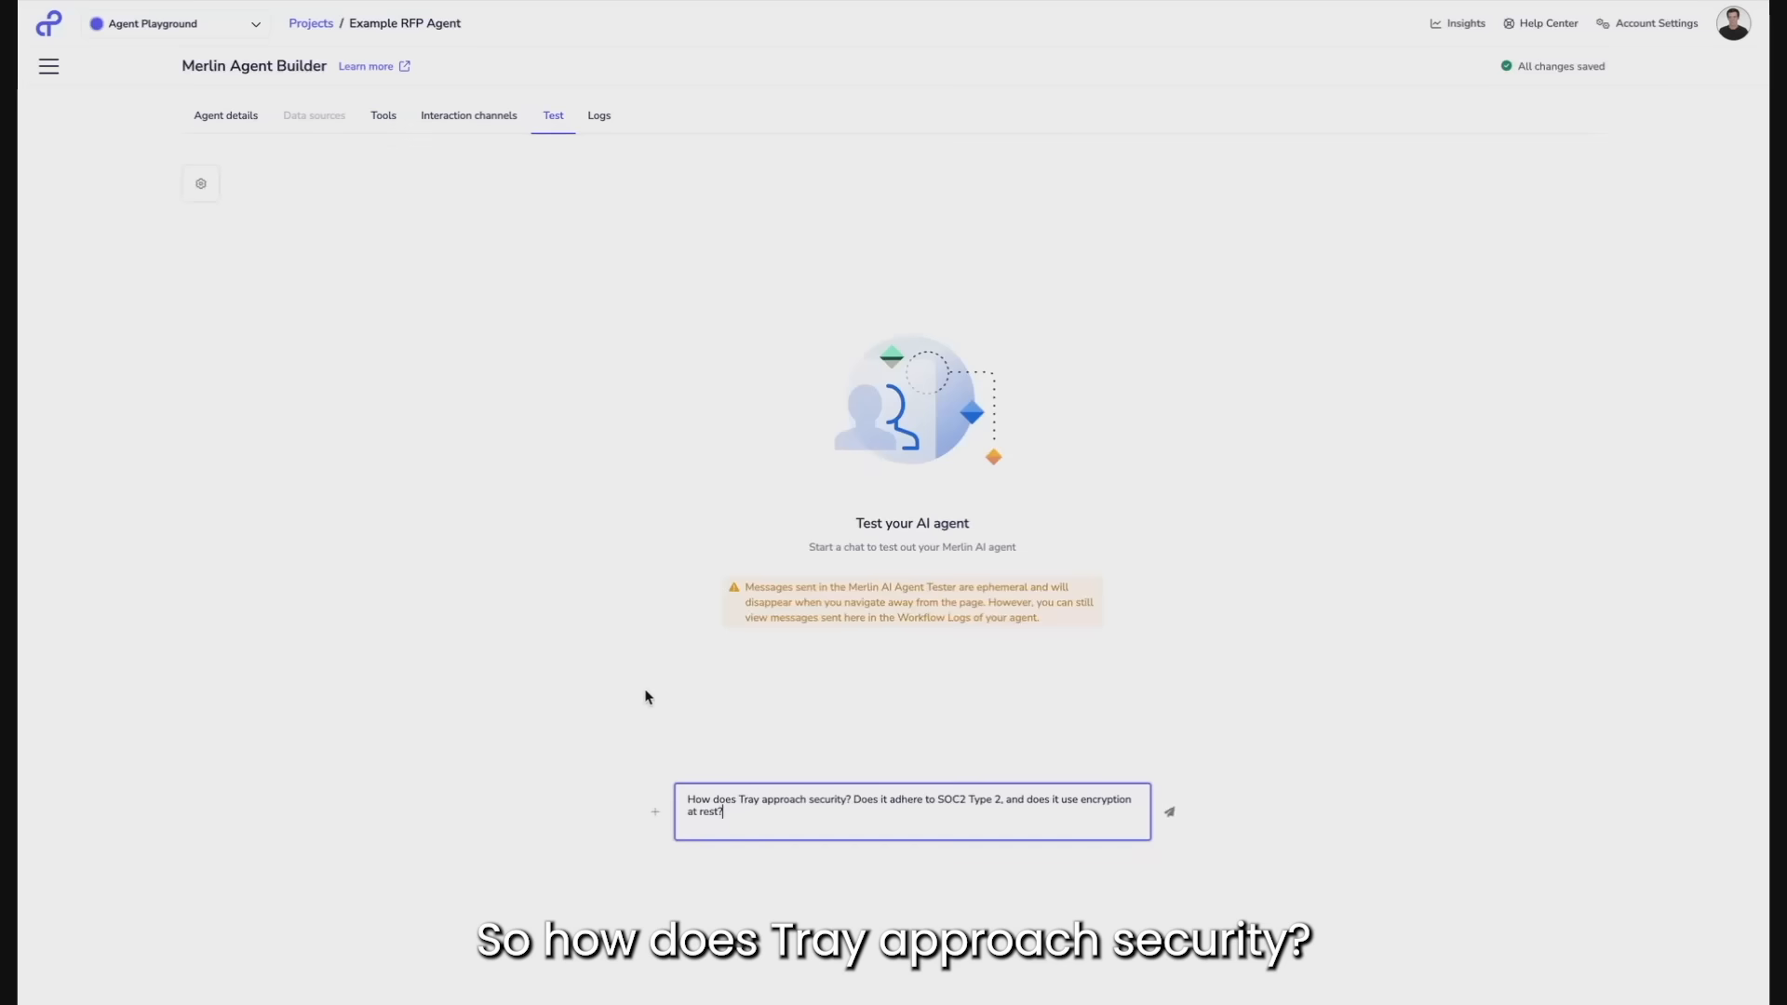
mouse_move(615, 695)
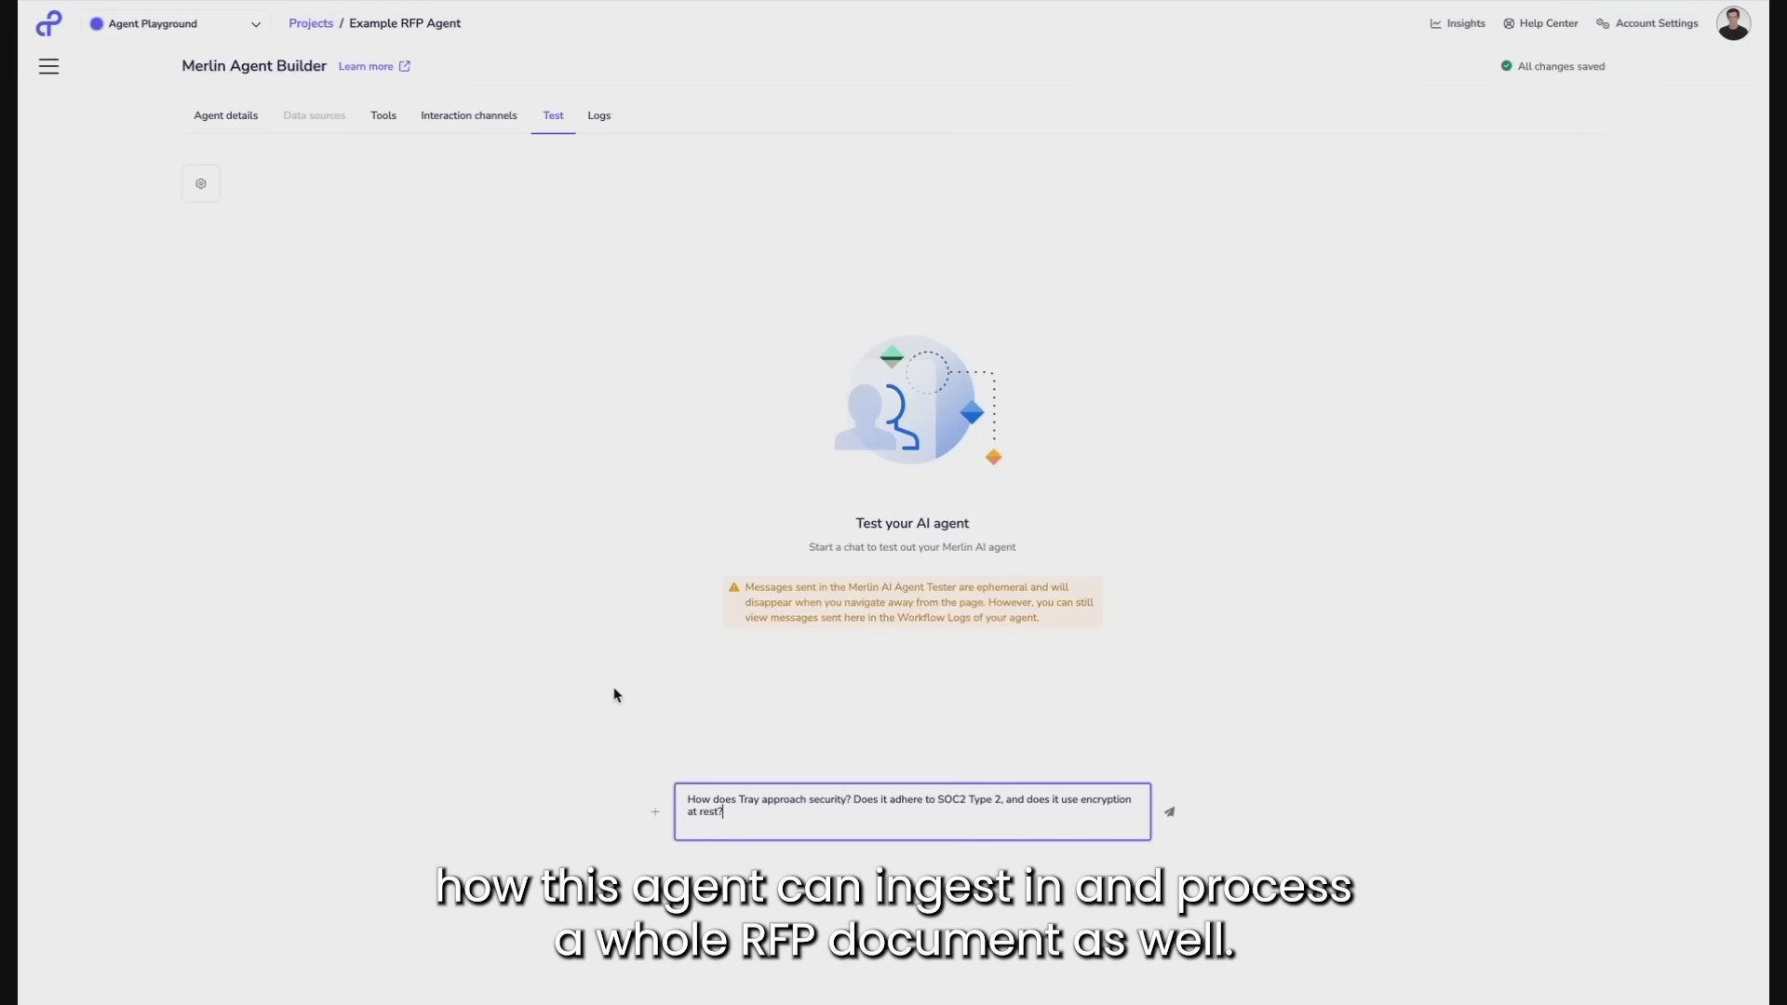
click(1167, 811)
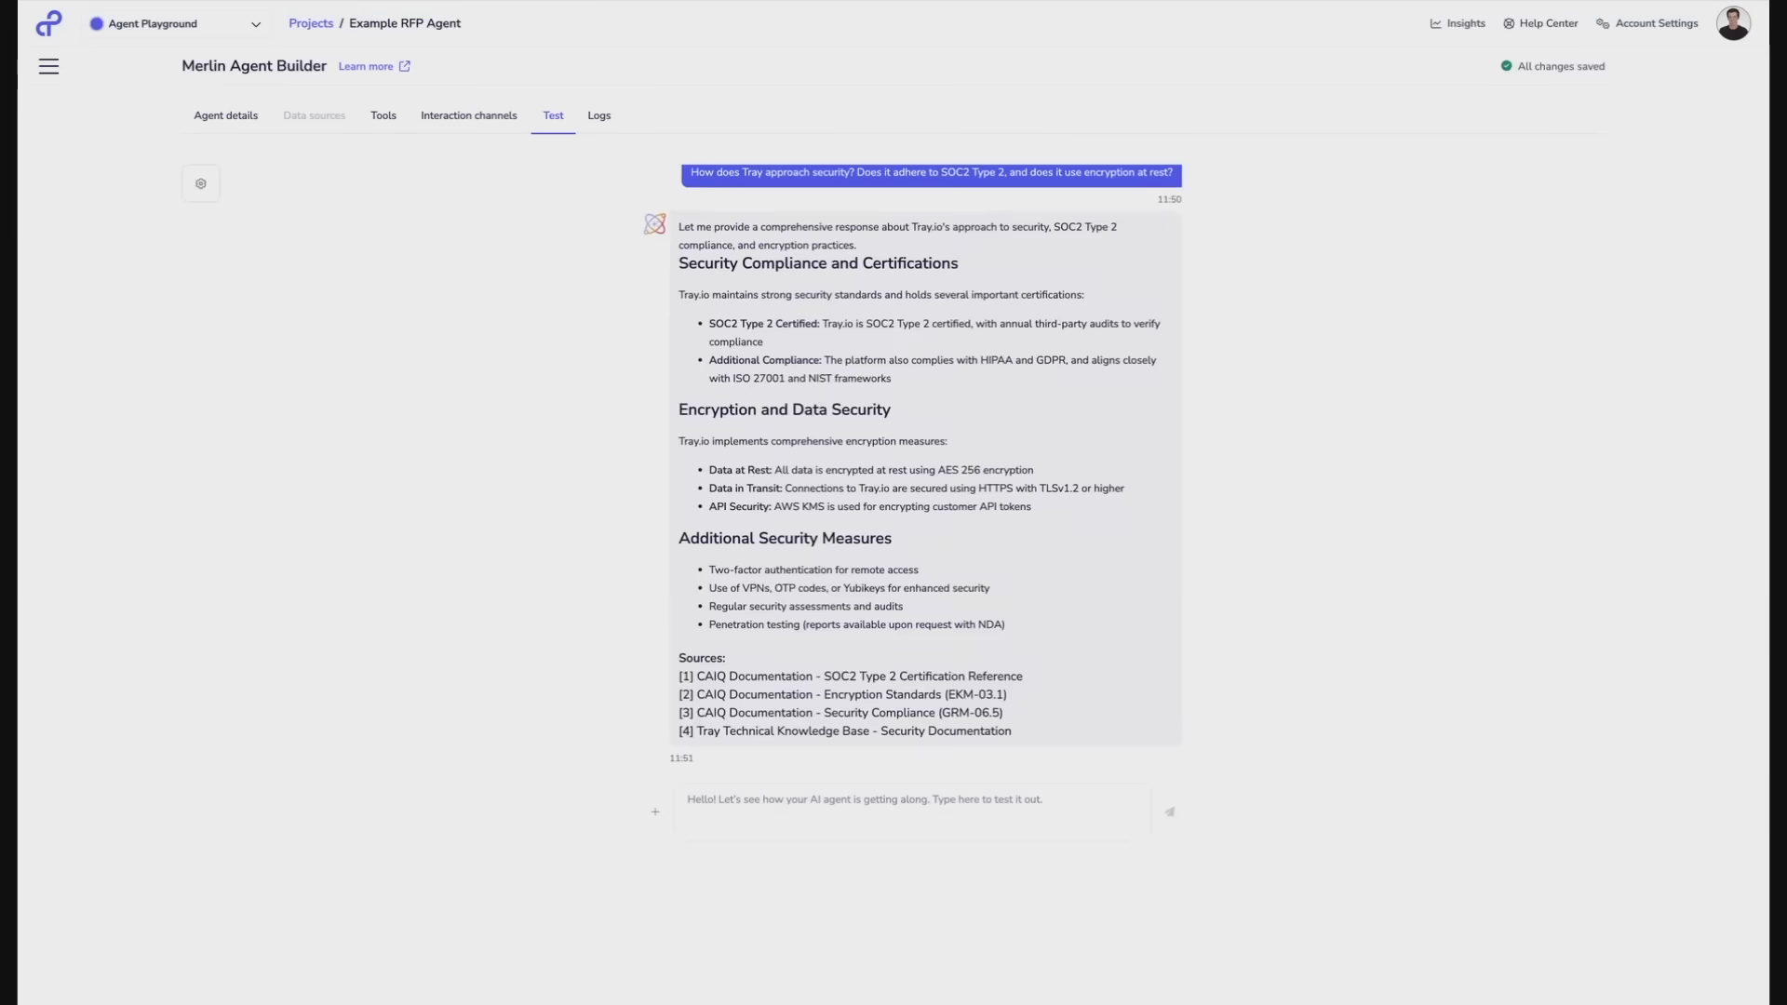
drag(678, 227, 803, 365)
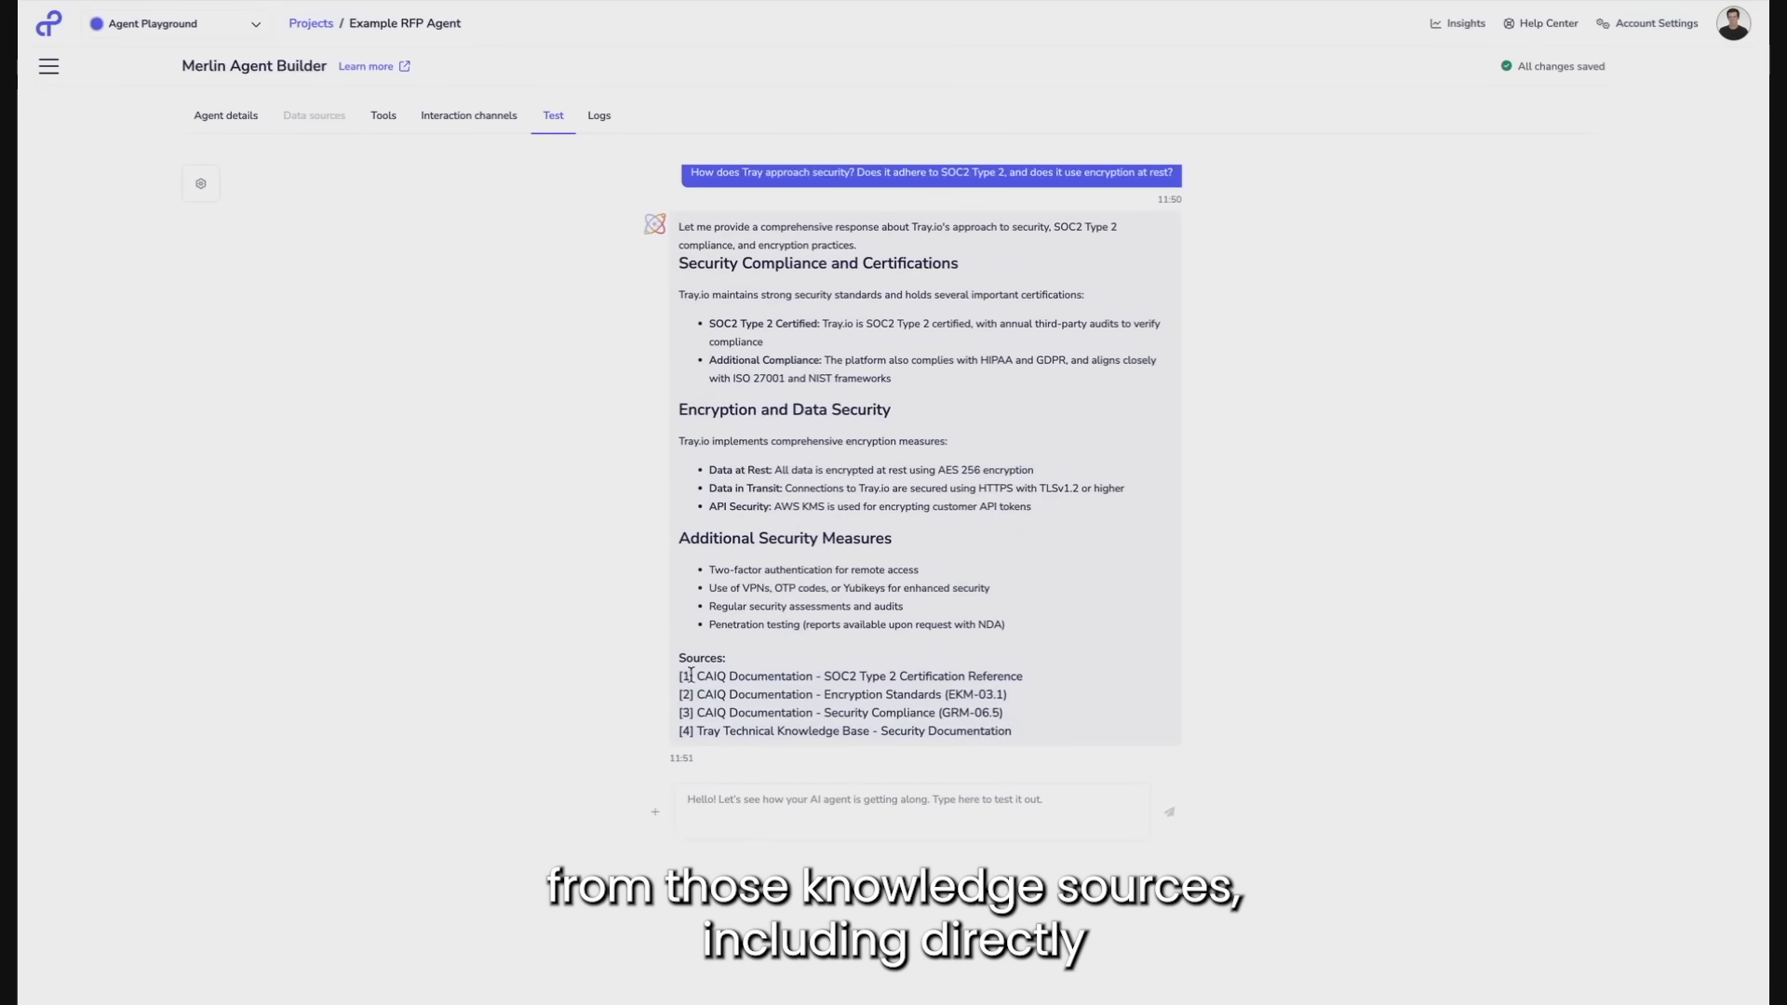
drag(680, 676, 1004, 712)
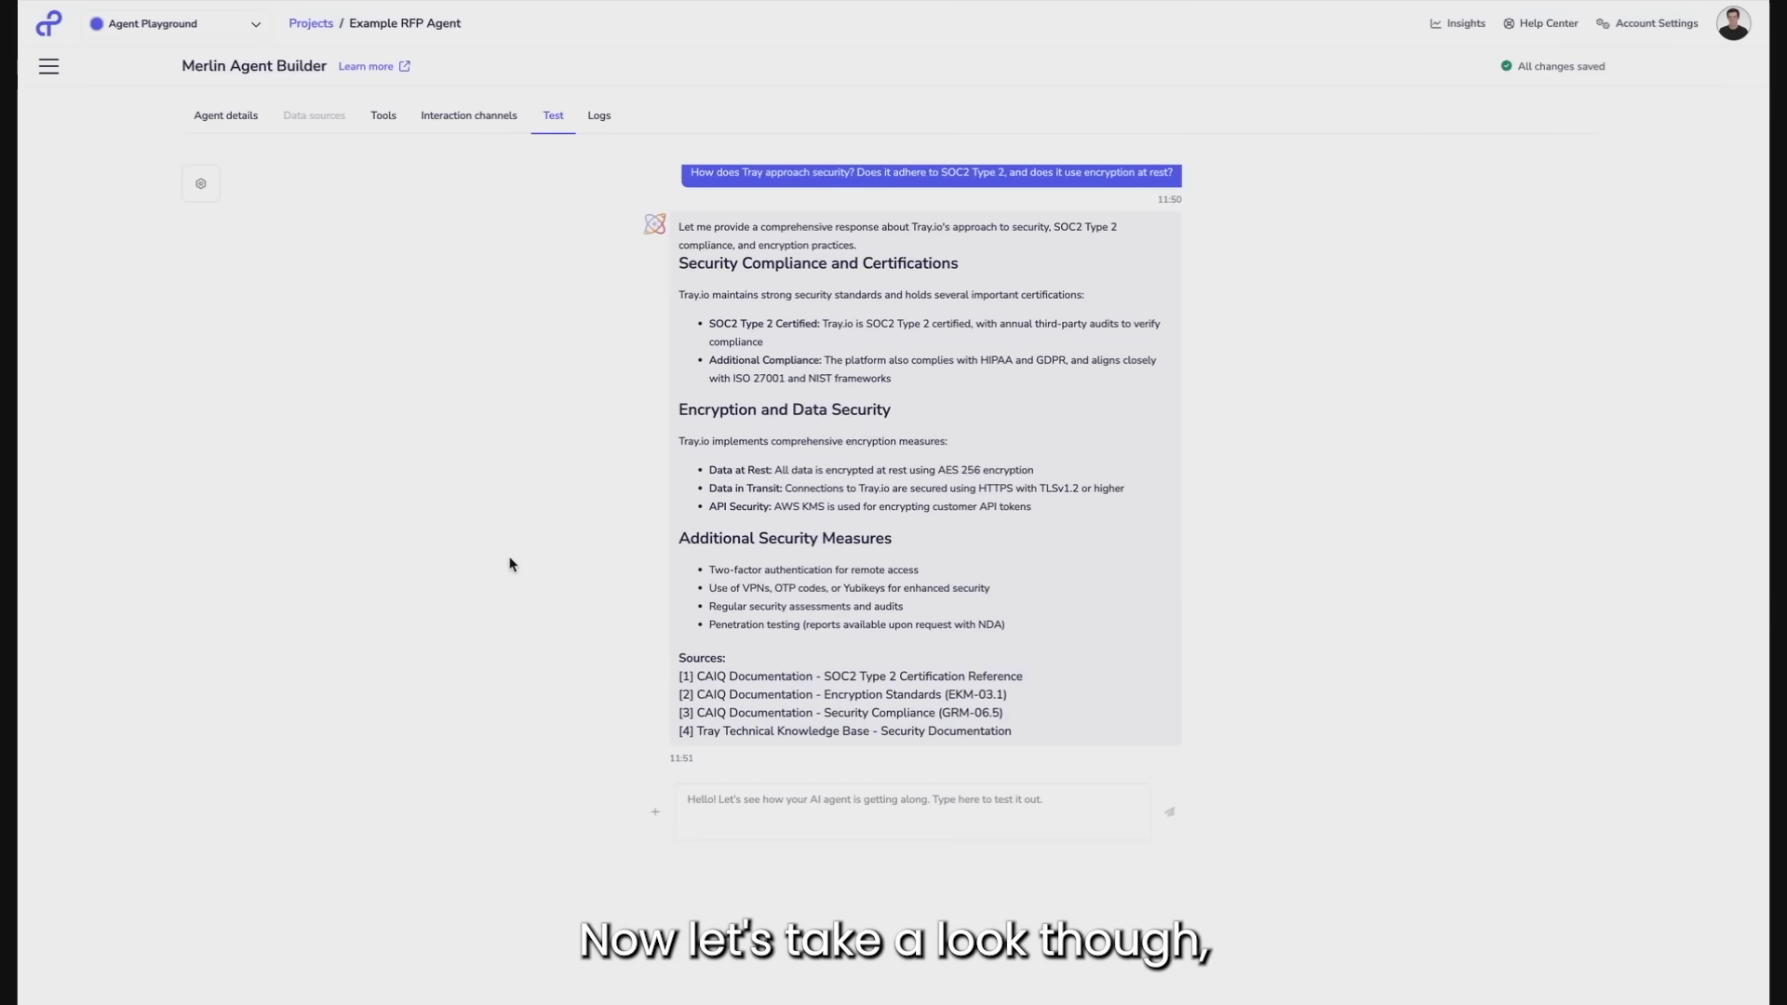
mouse_move(656, 813)
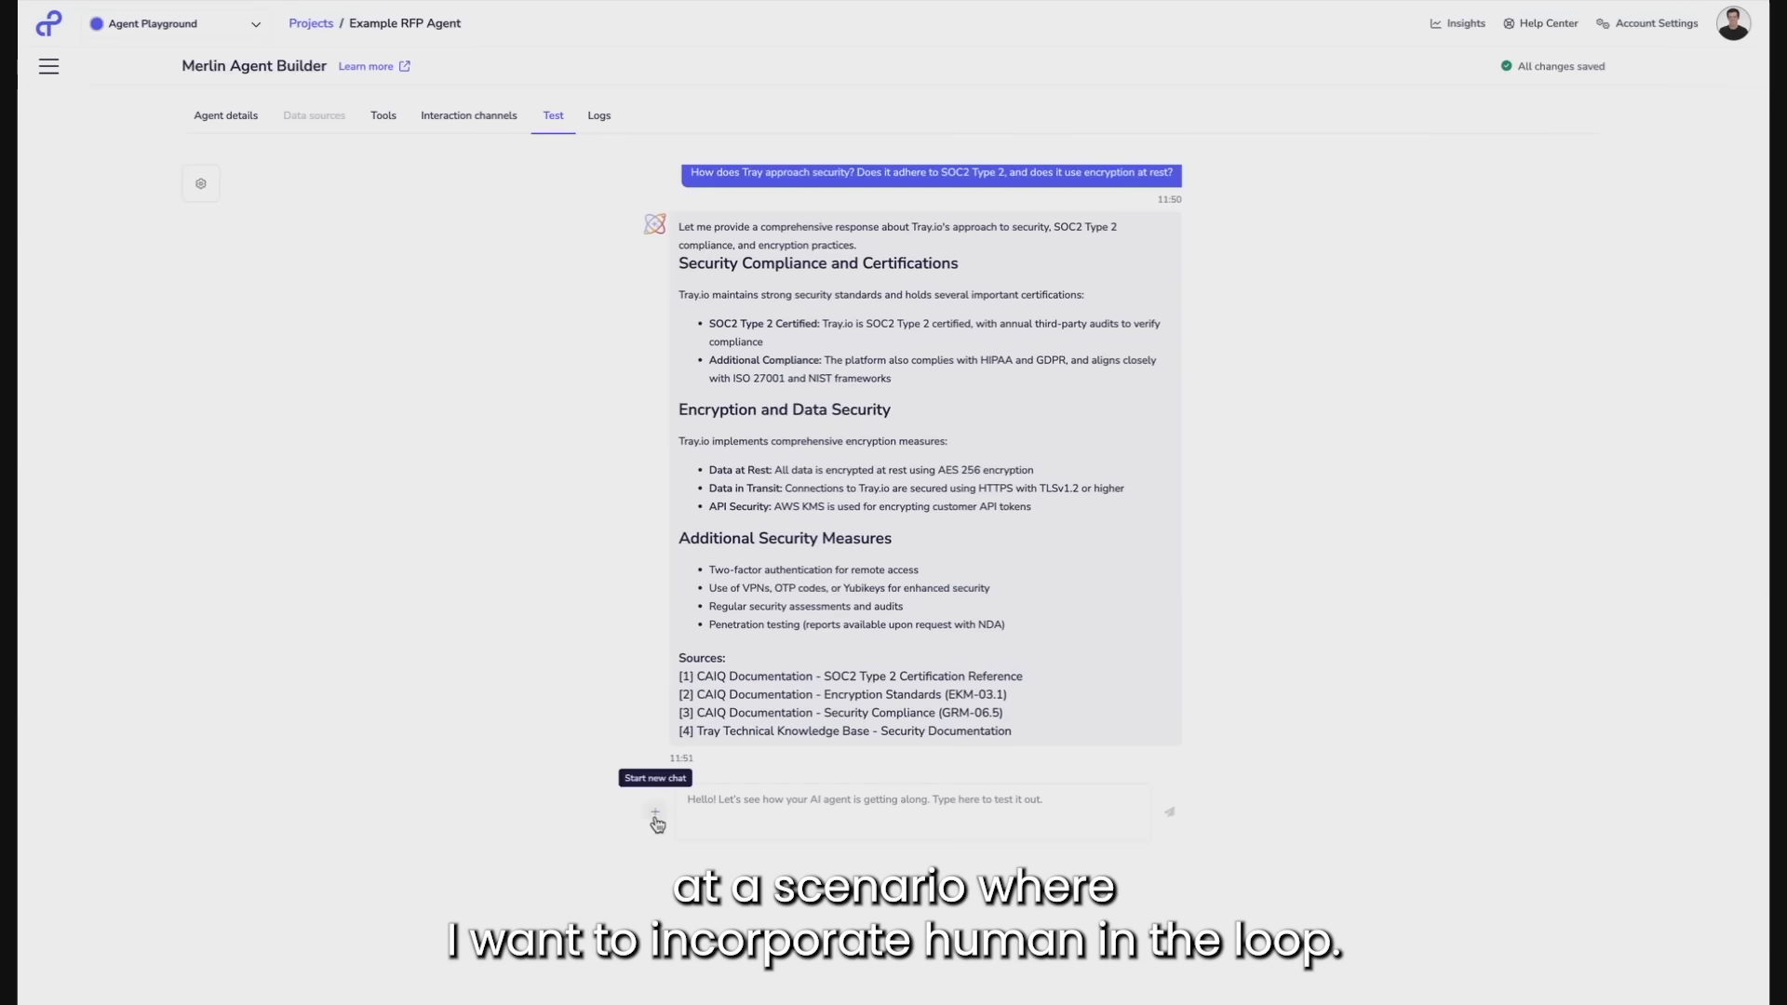
Clear the conversation and start a new chat to ask about pricing.
click(655, 777)
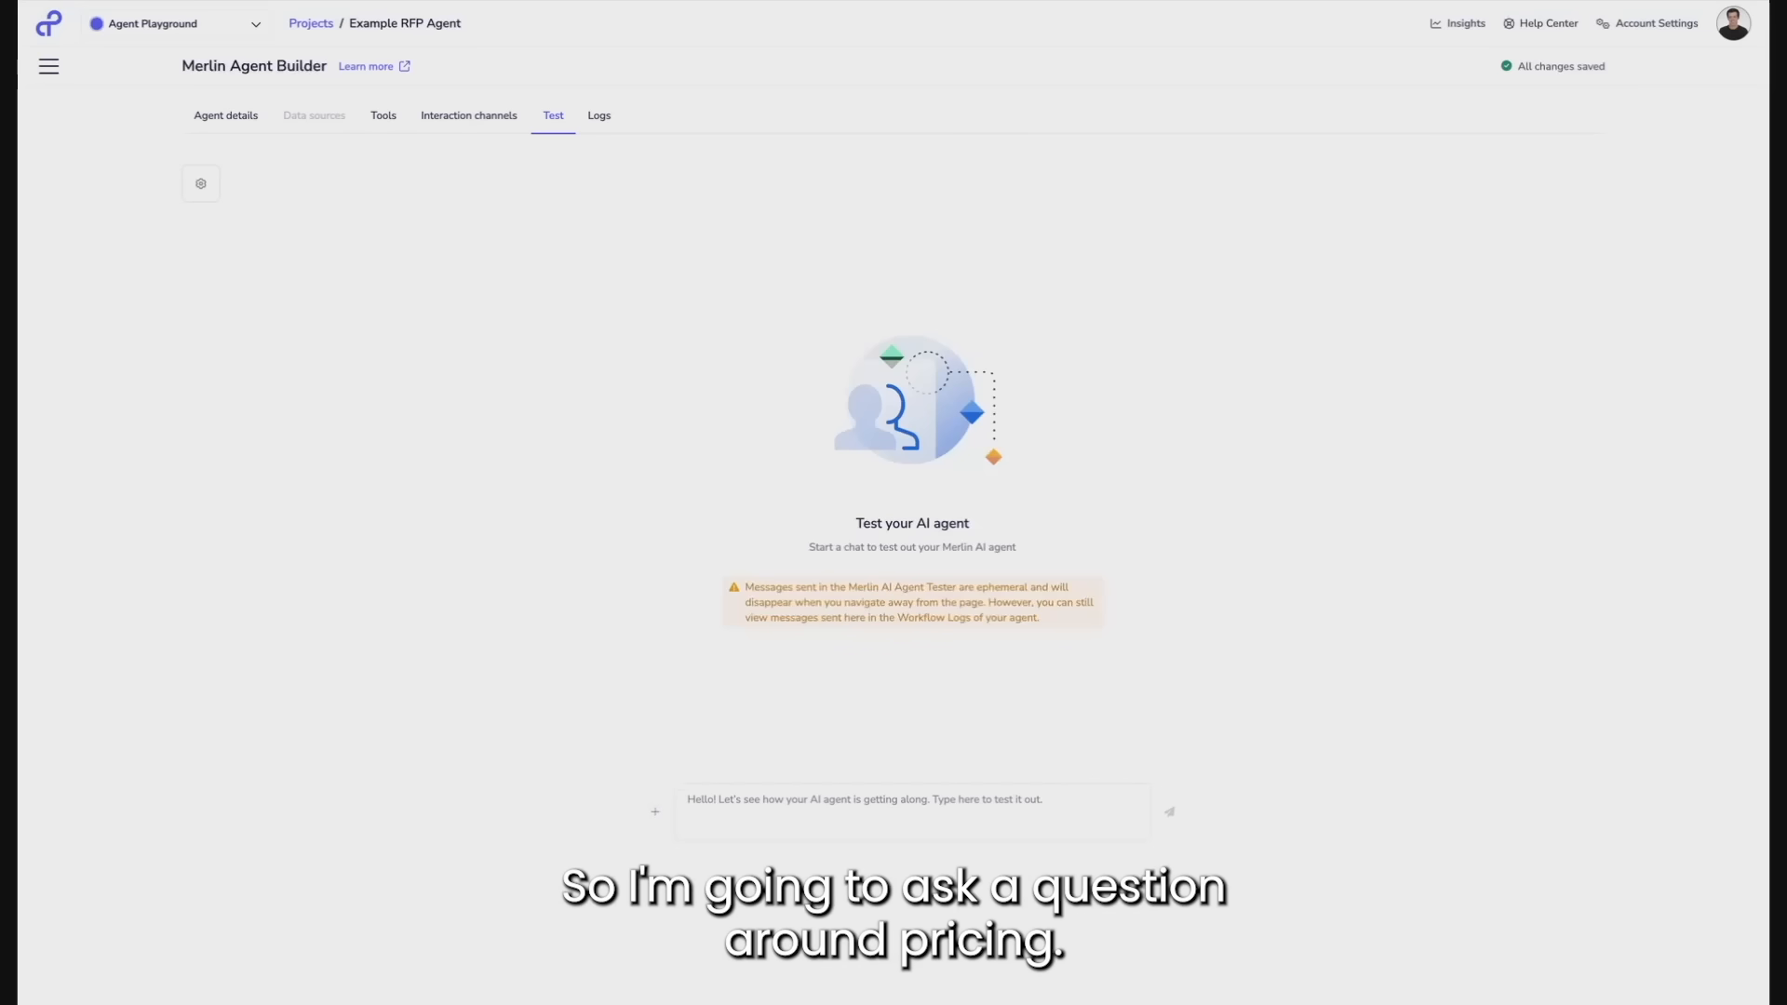
click(910, 811)
text(What does the pricing look like for the platform?)
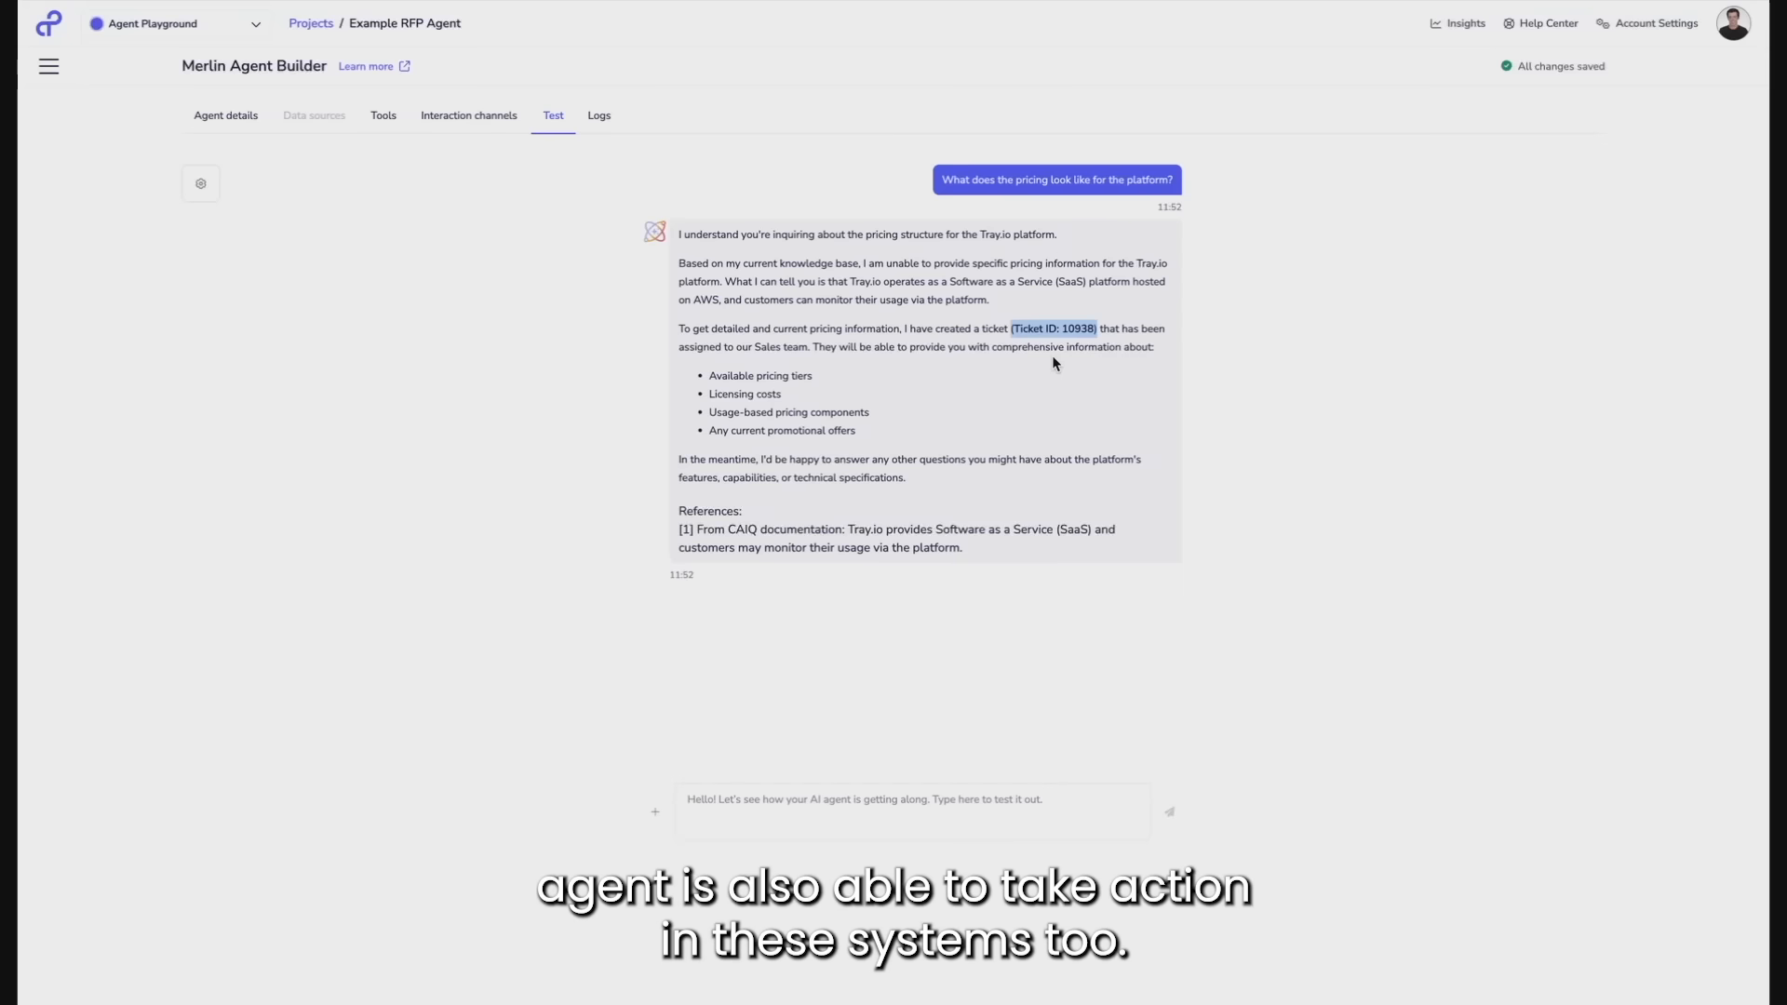
mouse_move(960, 20)
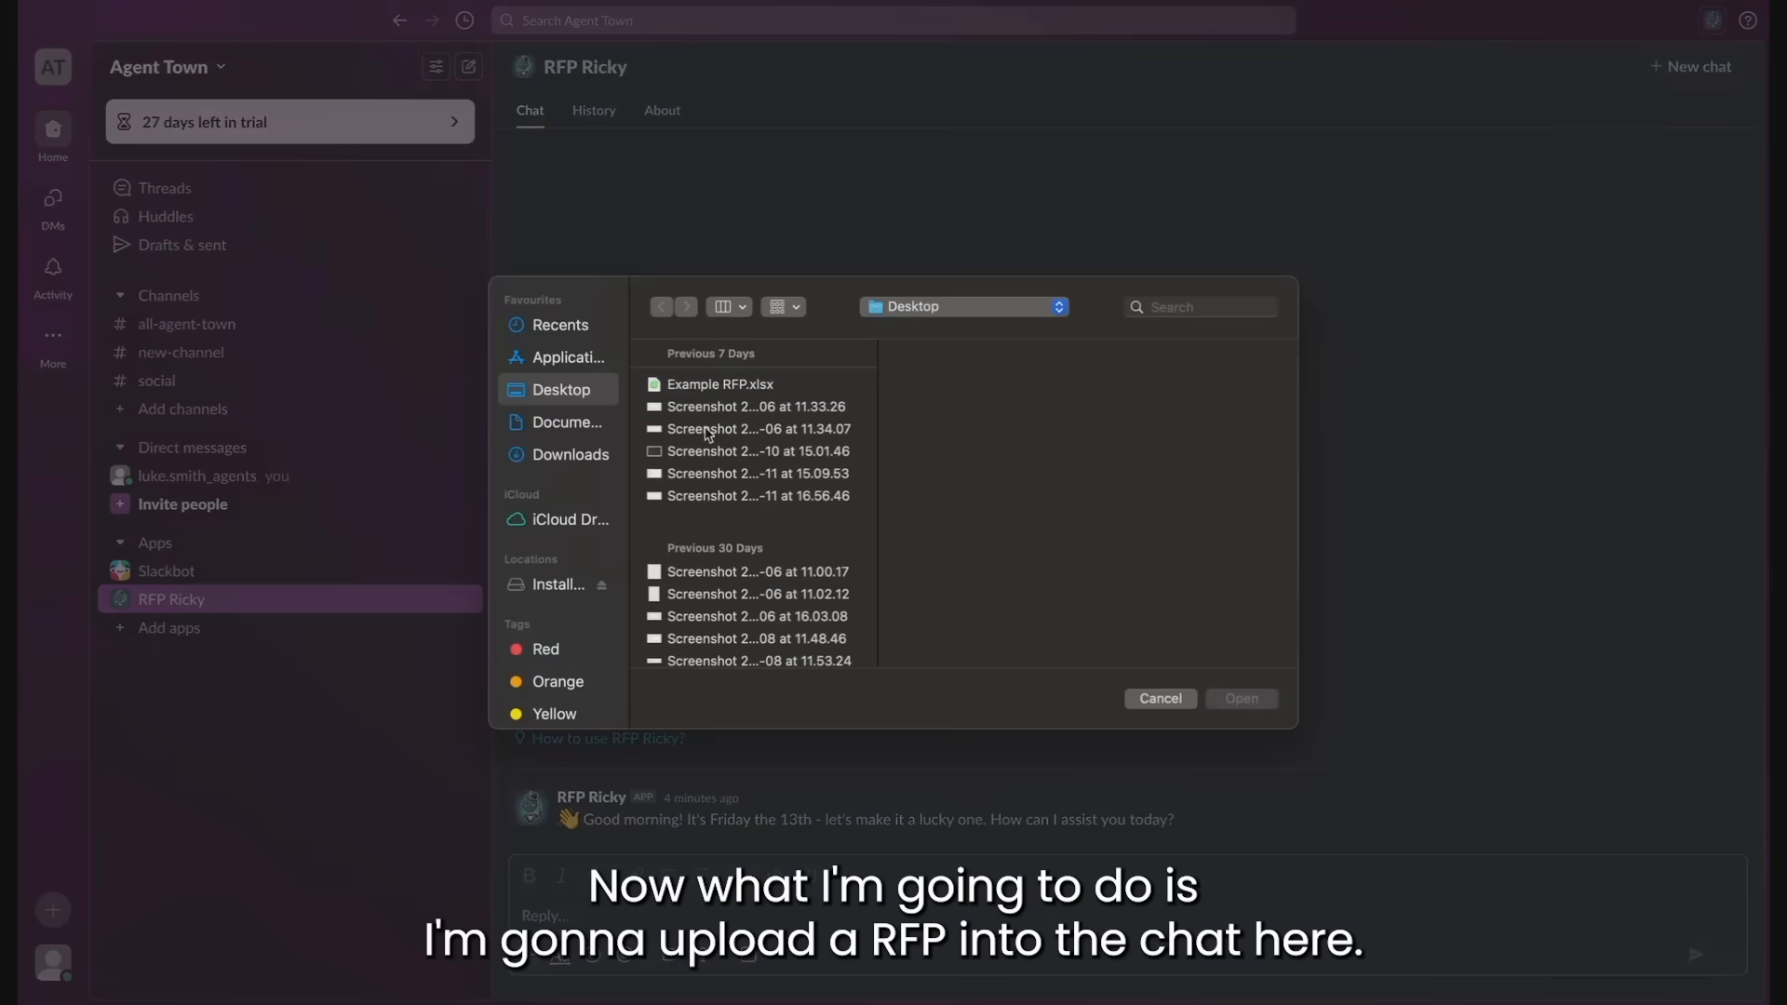
Send Example RFP.xlsx to RFP Ricky asking 'Can you process this rf...', then open the returned spreadsheet.
click(1240, 697)
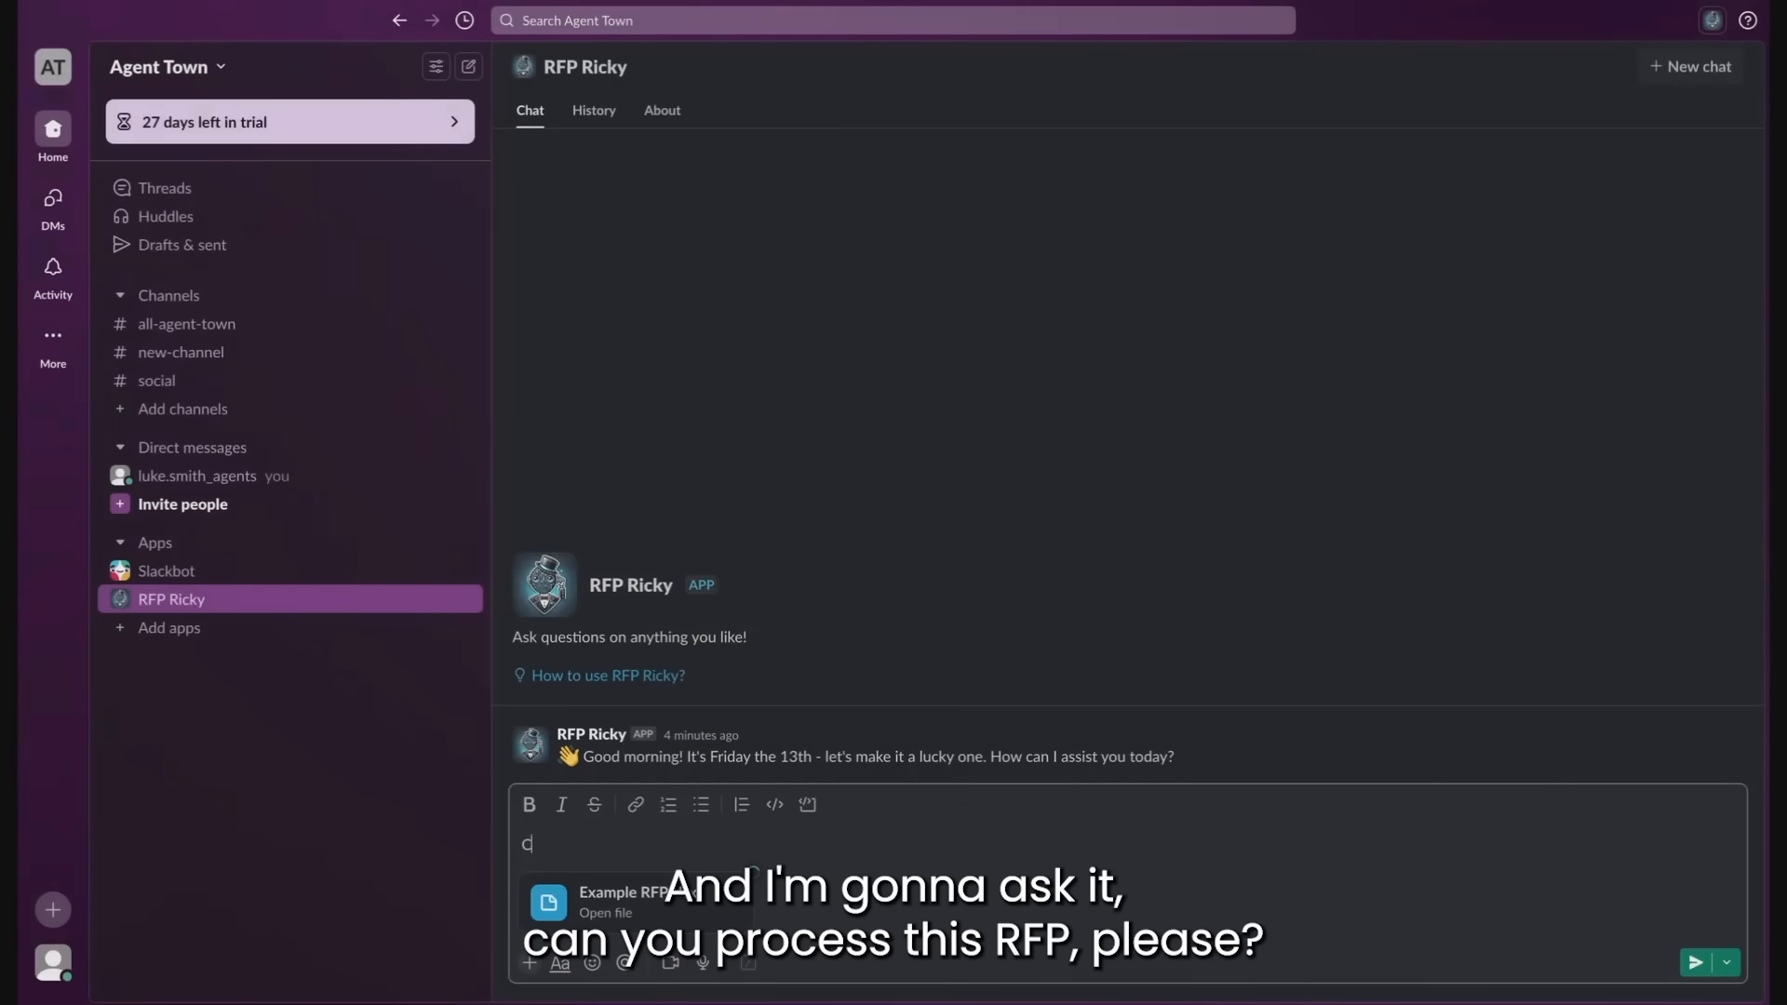
text(Can you process this rf)
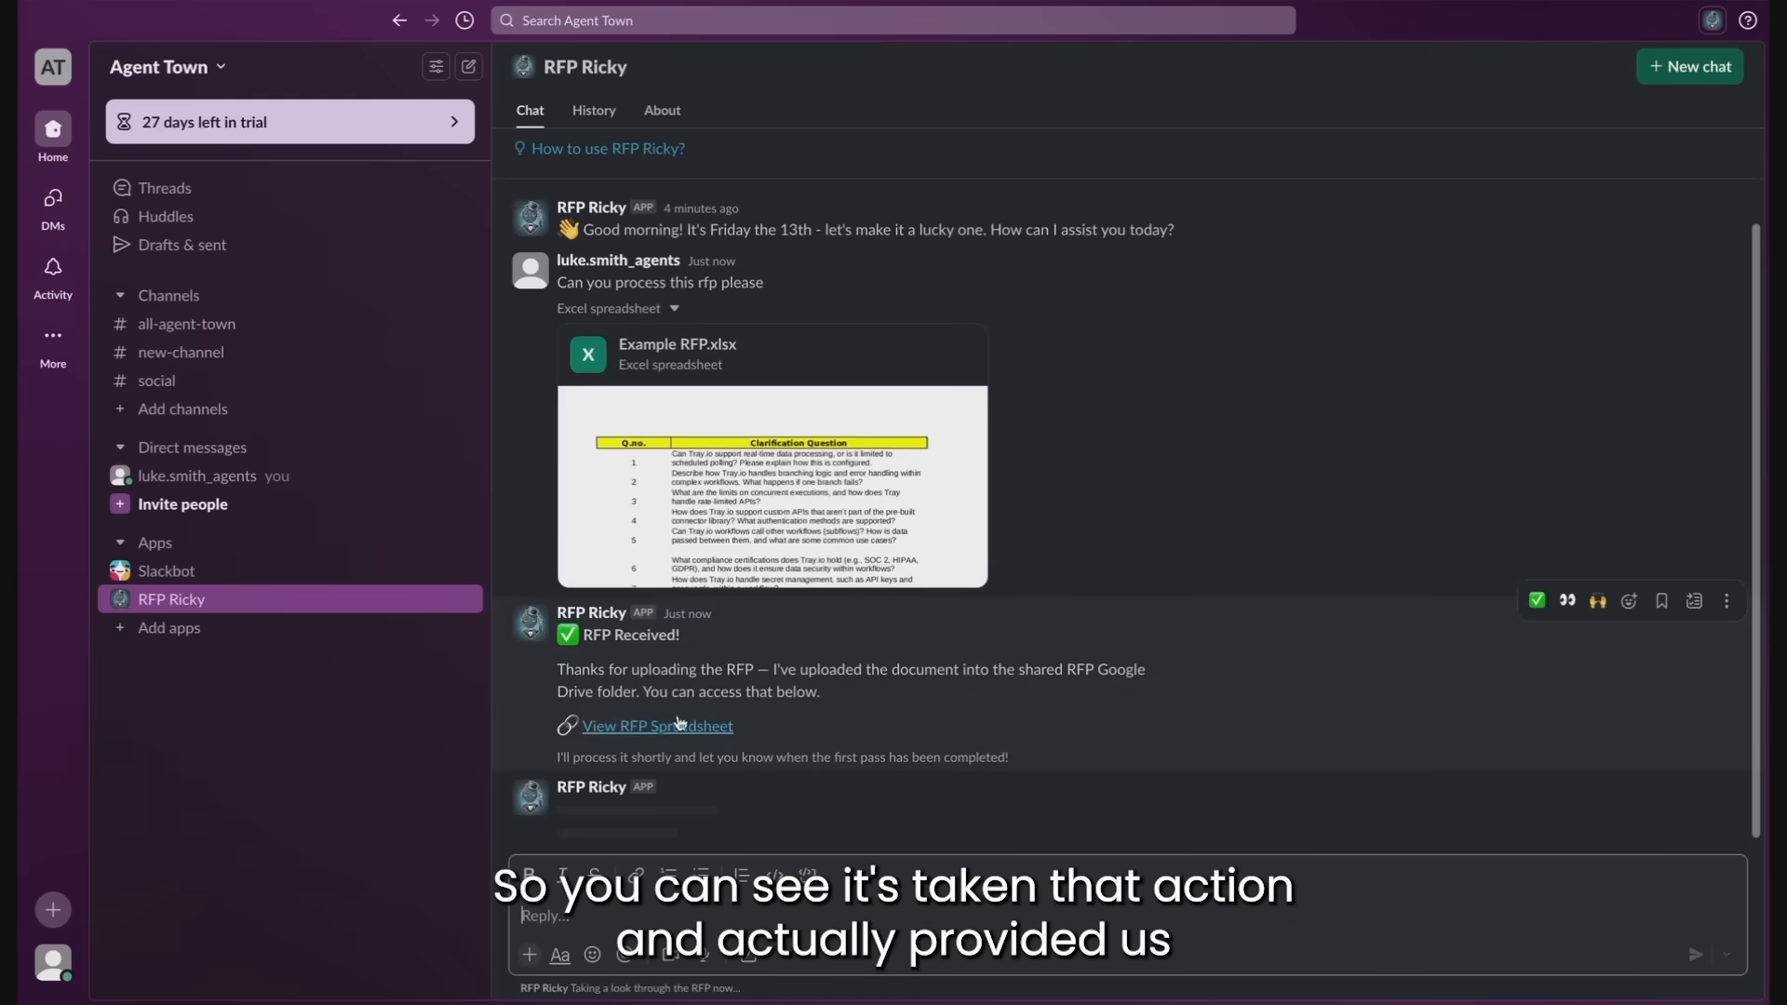
click(659, 726)
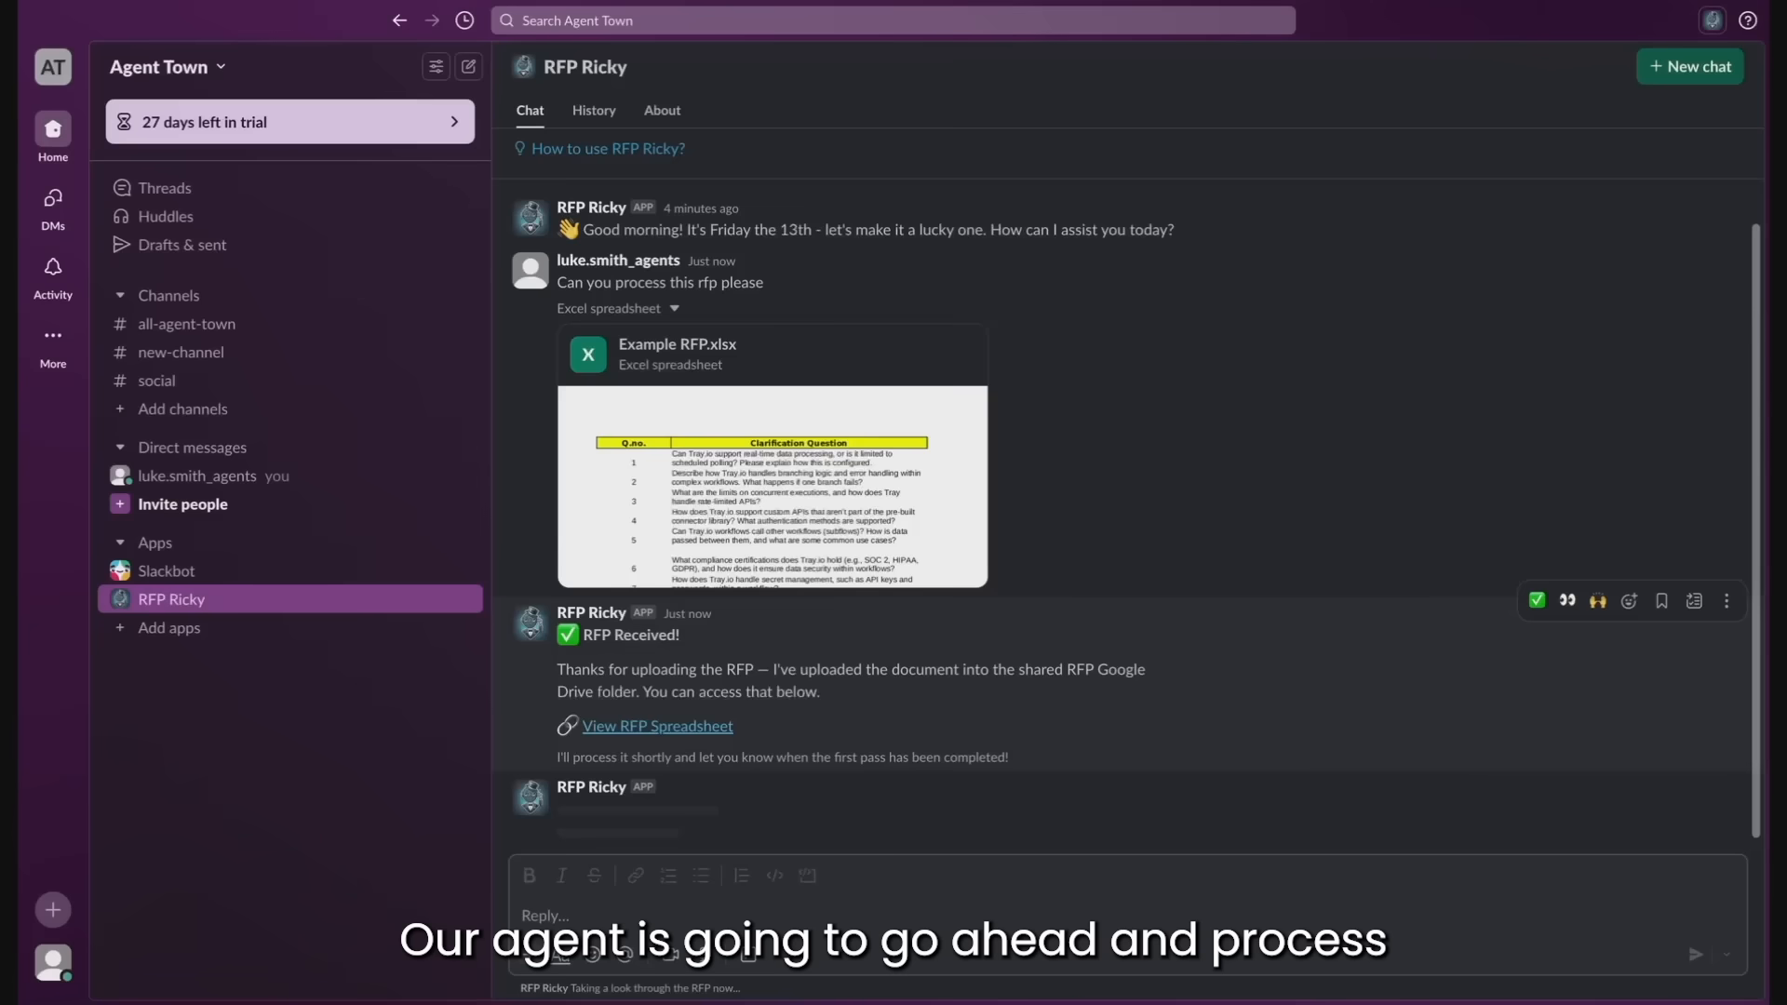
click(656, 726)
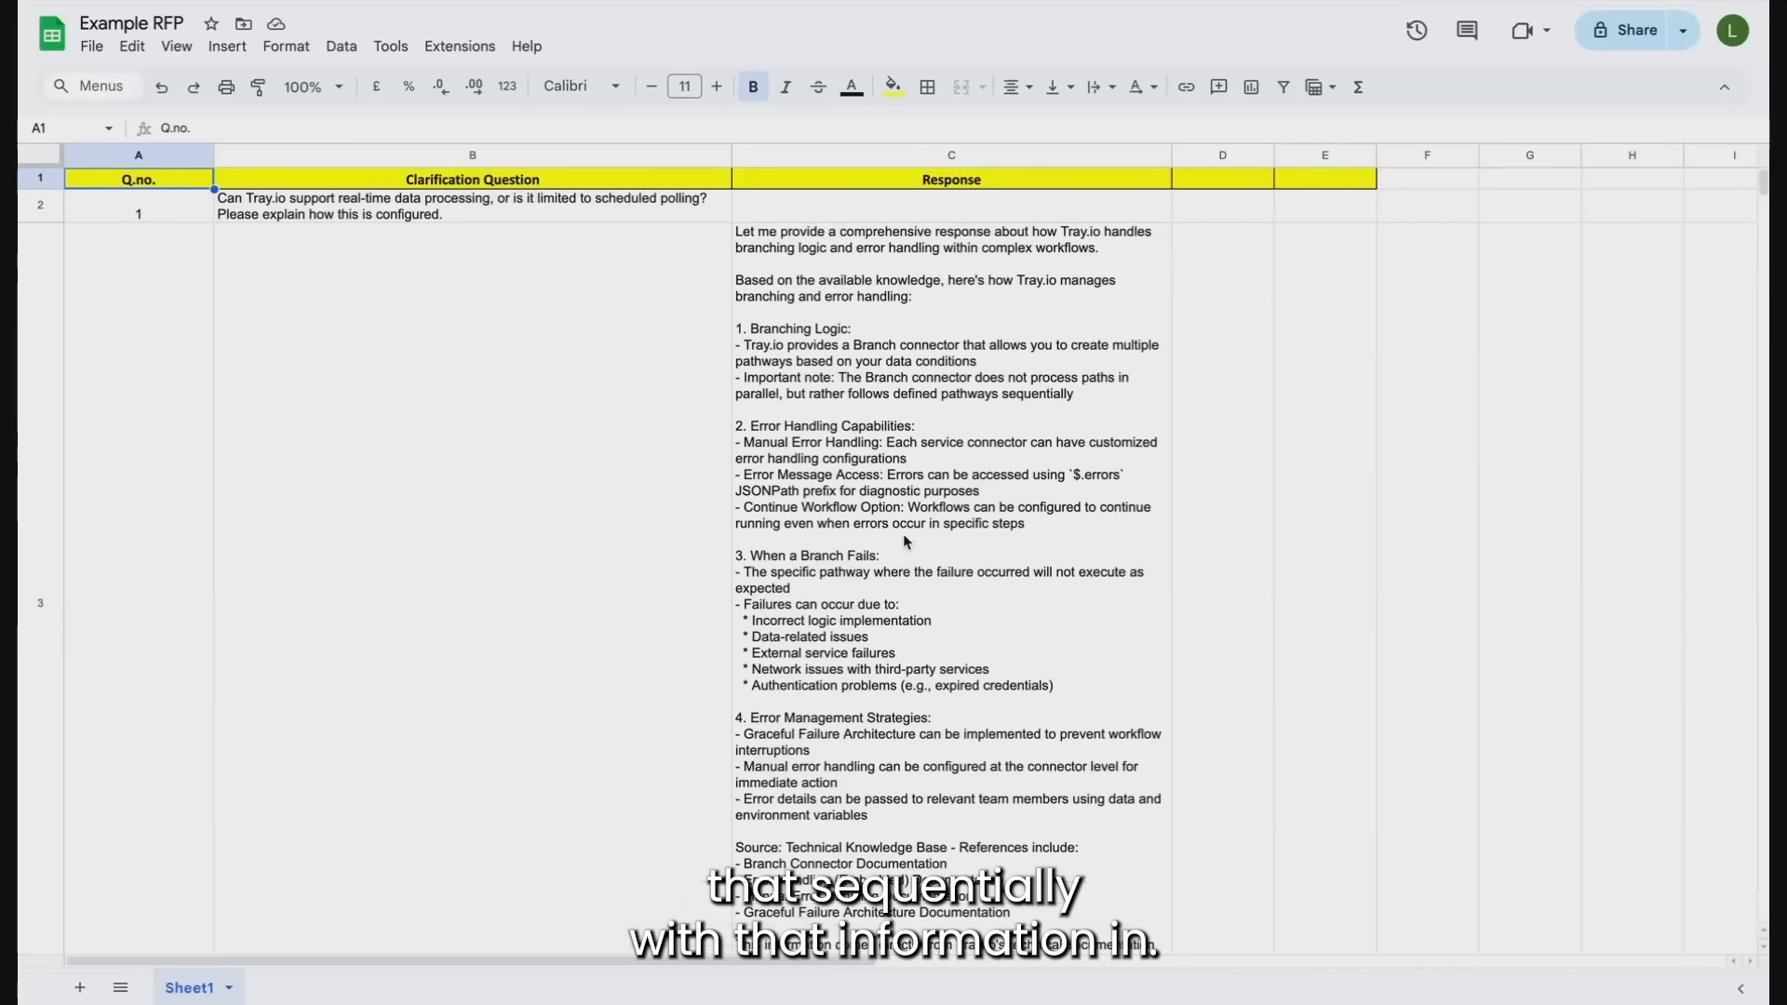
Review the Response column of Example RFP, then go back to RFP Ricky's completion message.
scroll(down, 3)
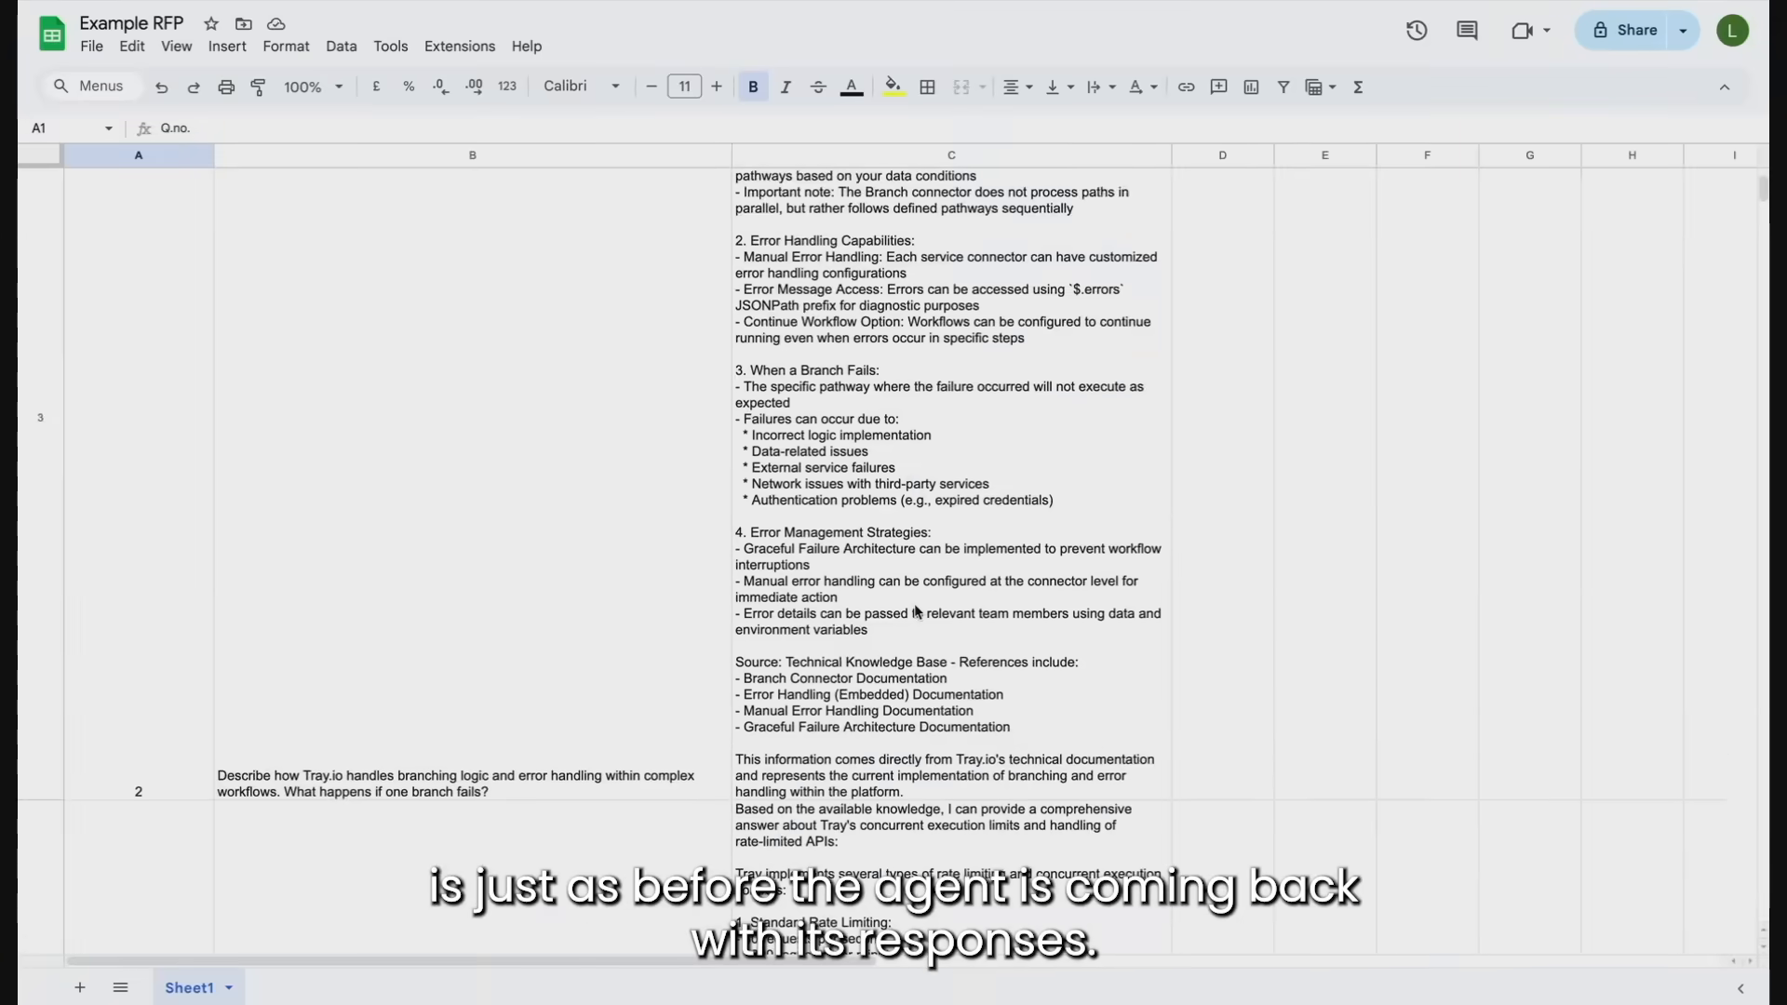
scroll(down, 3)
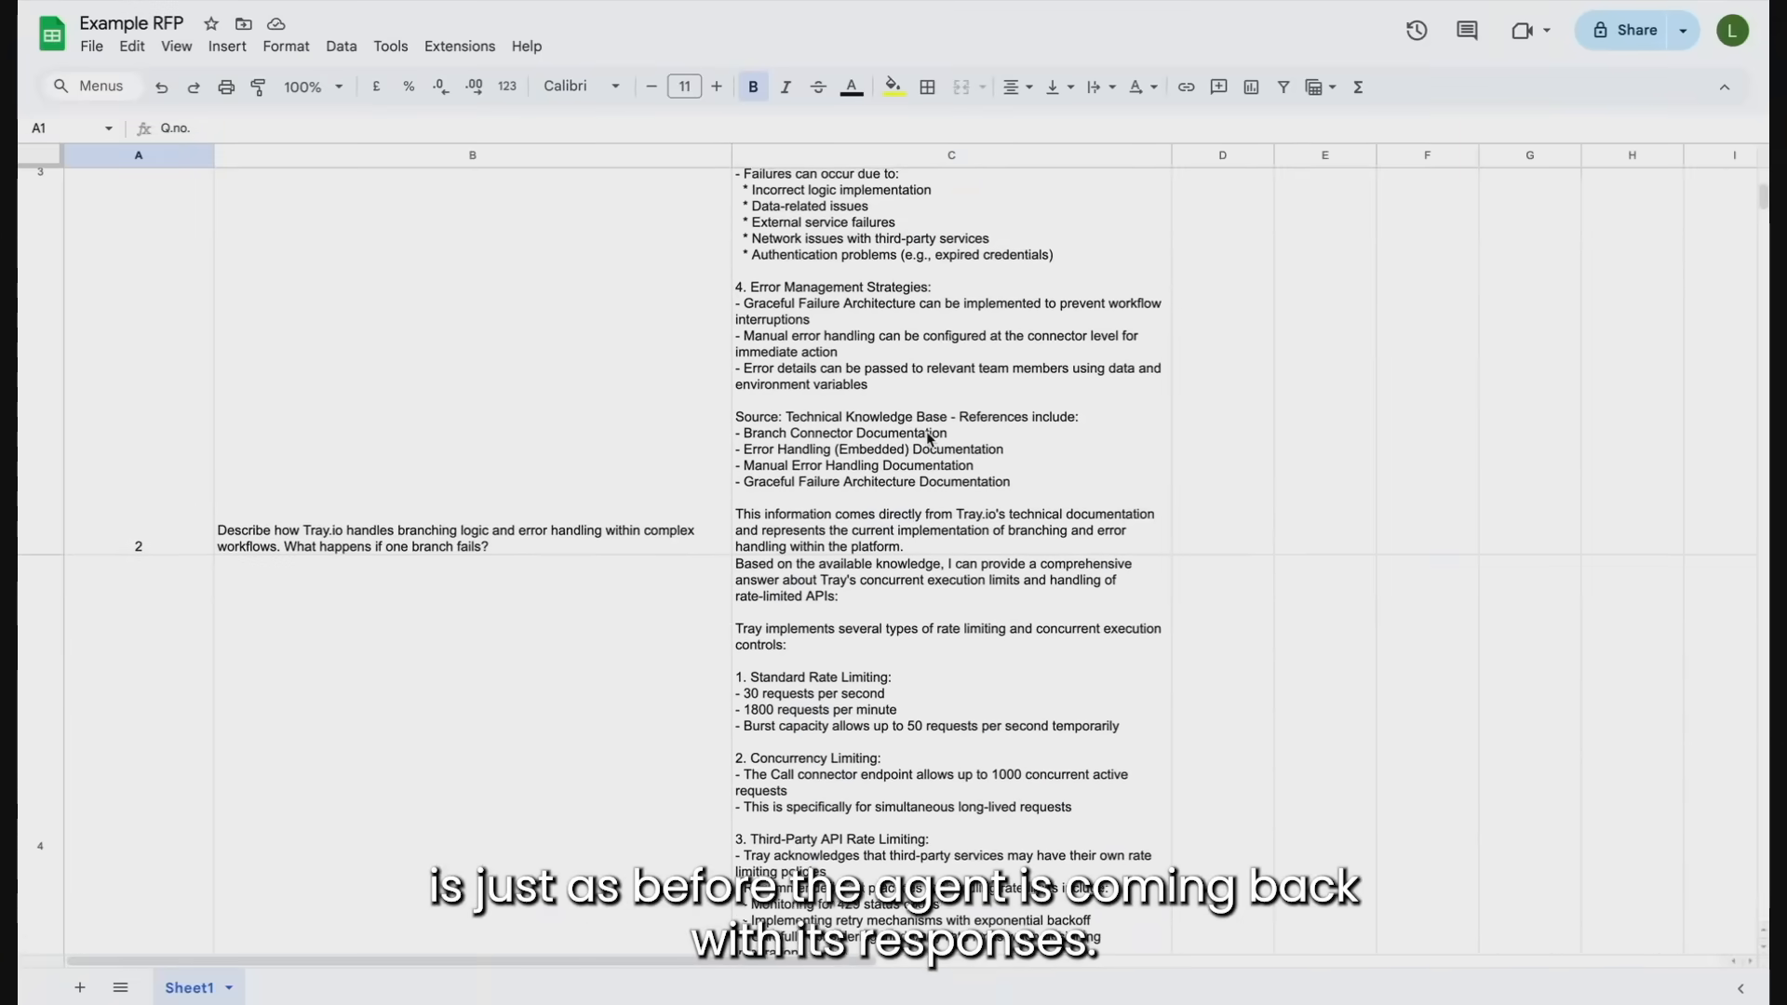
scroll(down, 3)
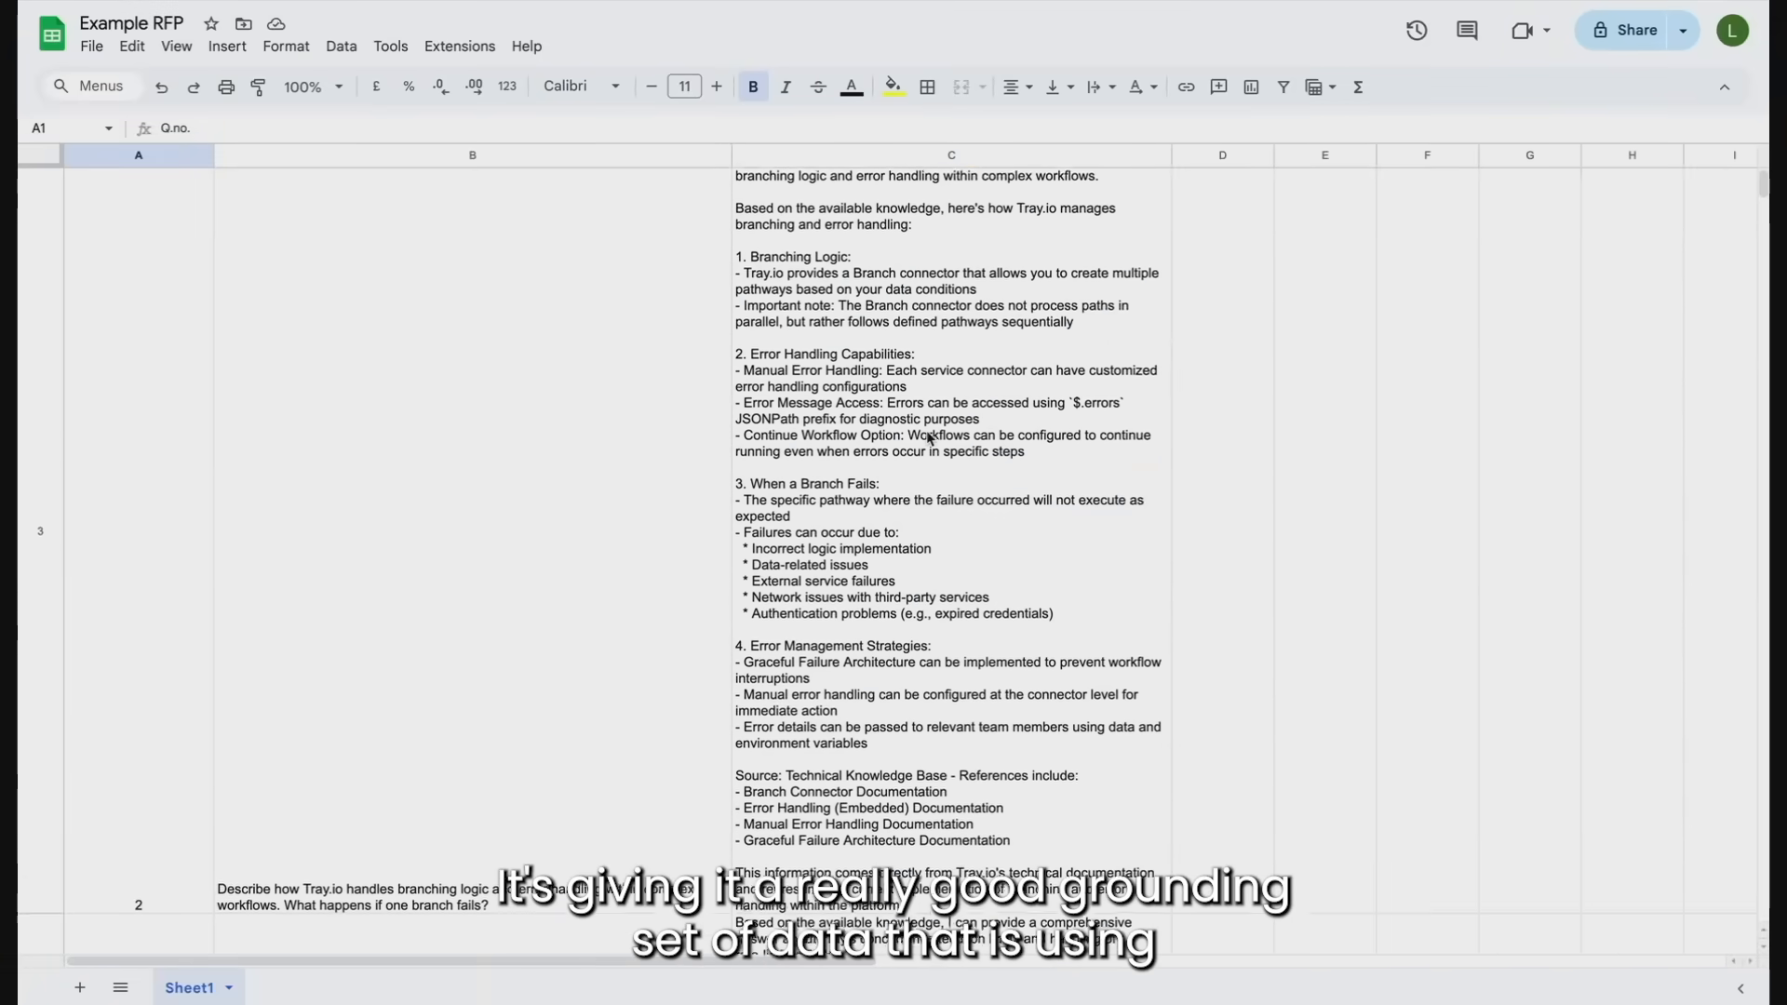
scroll(down, 3)
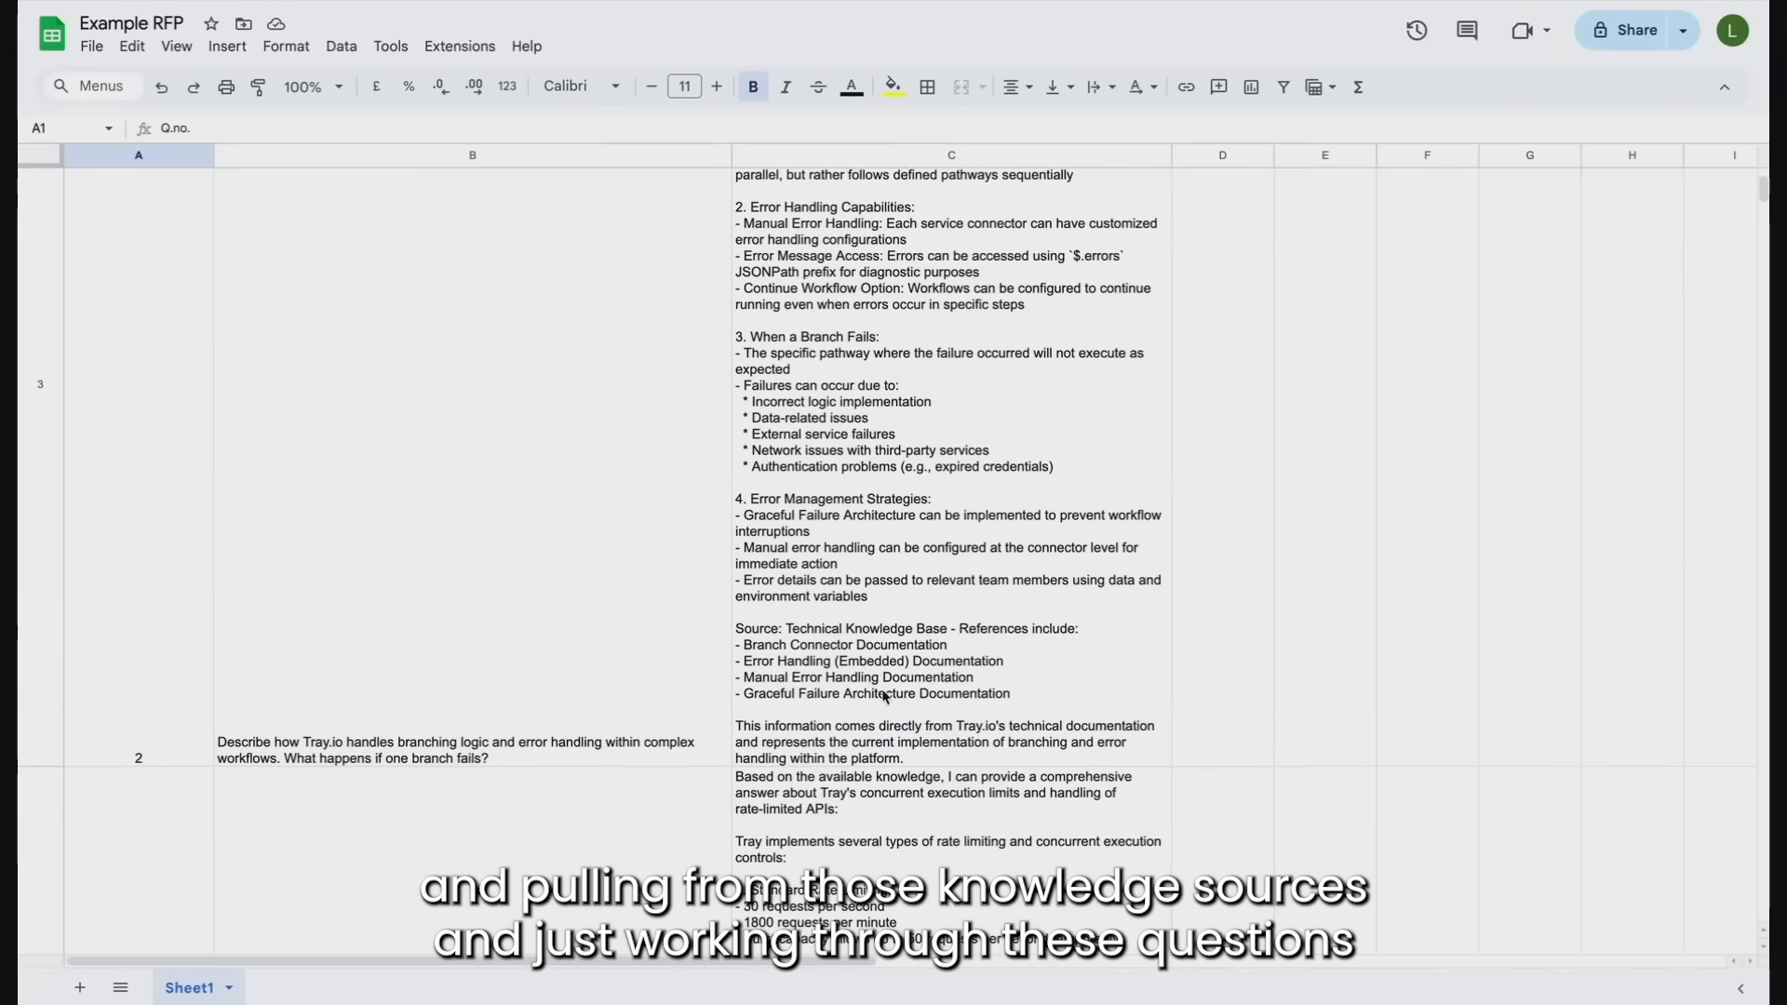
scroll(down, 3)
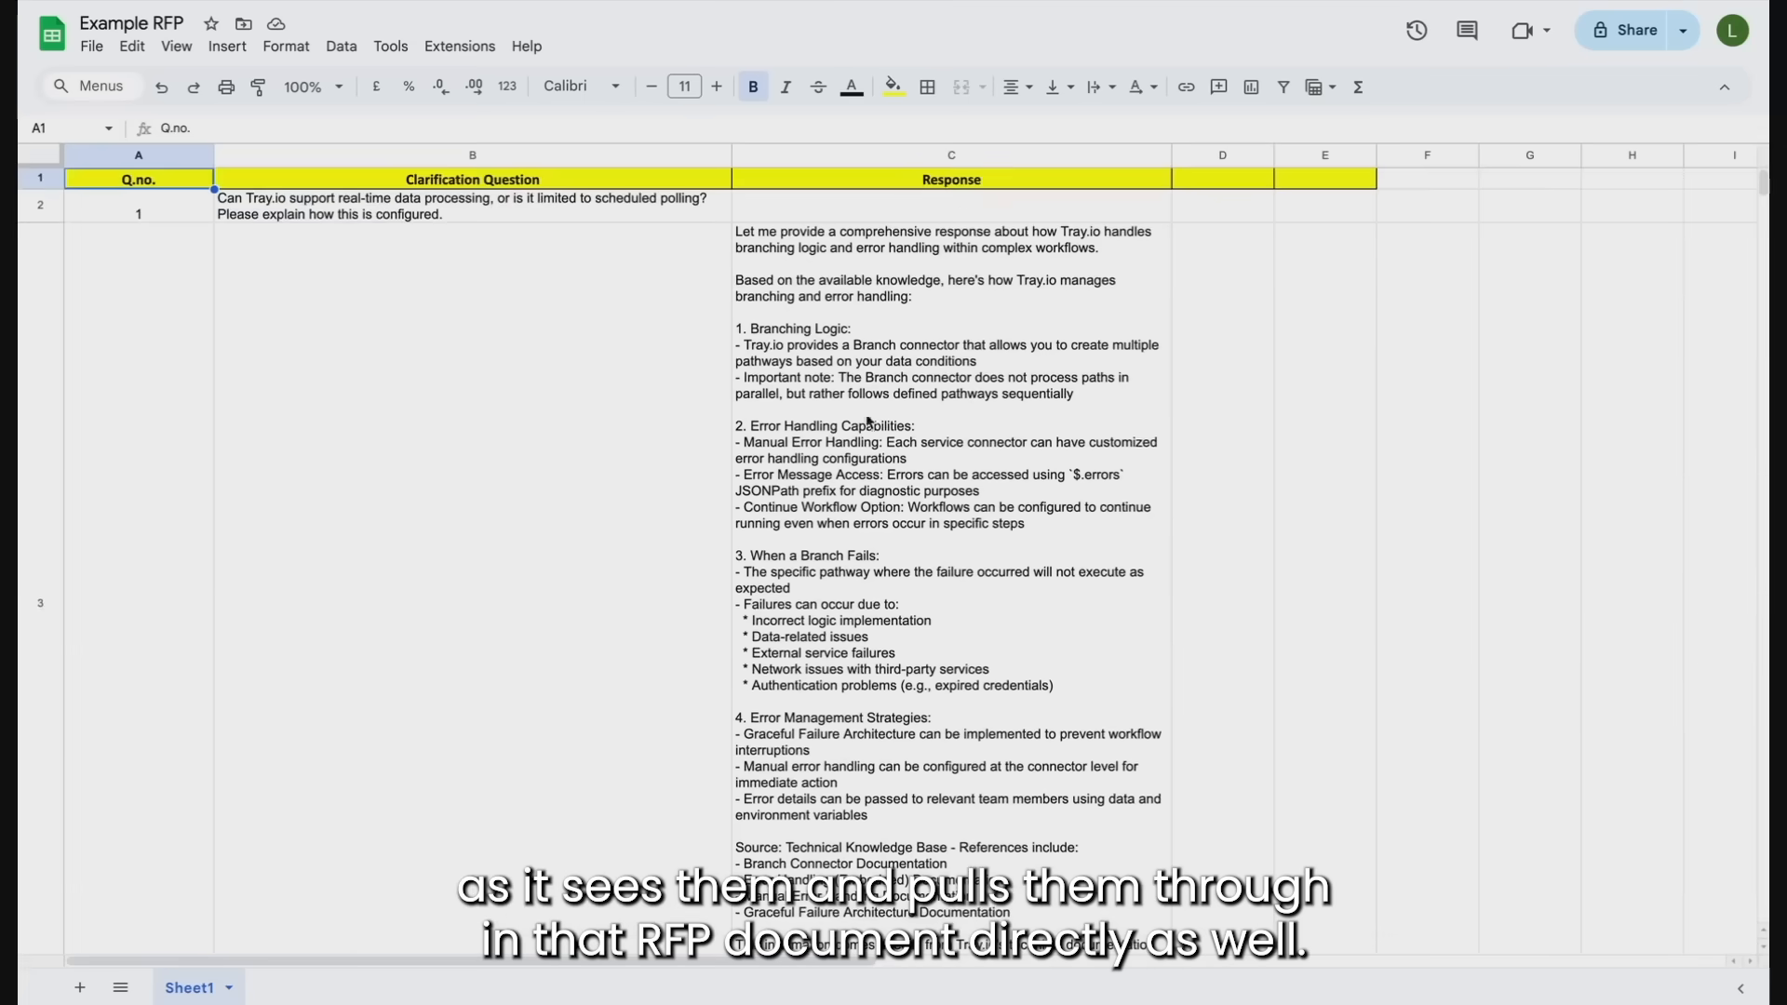
mouse_move(919, 645)
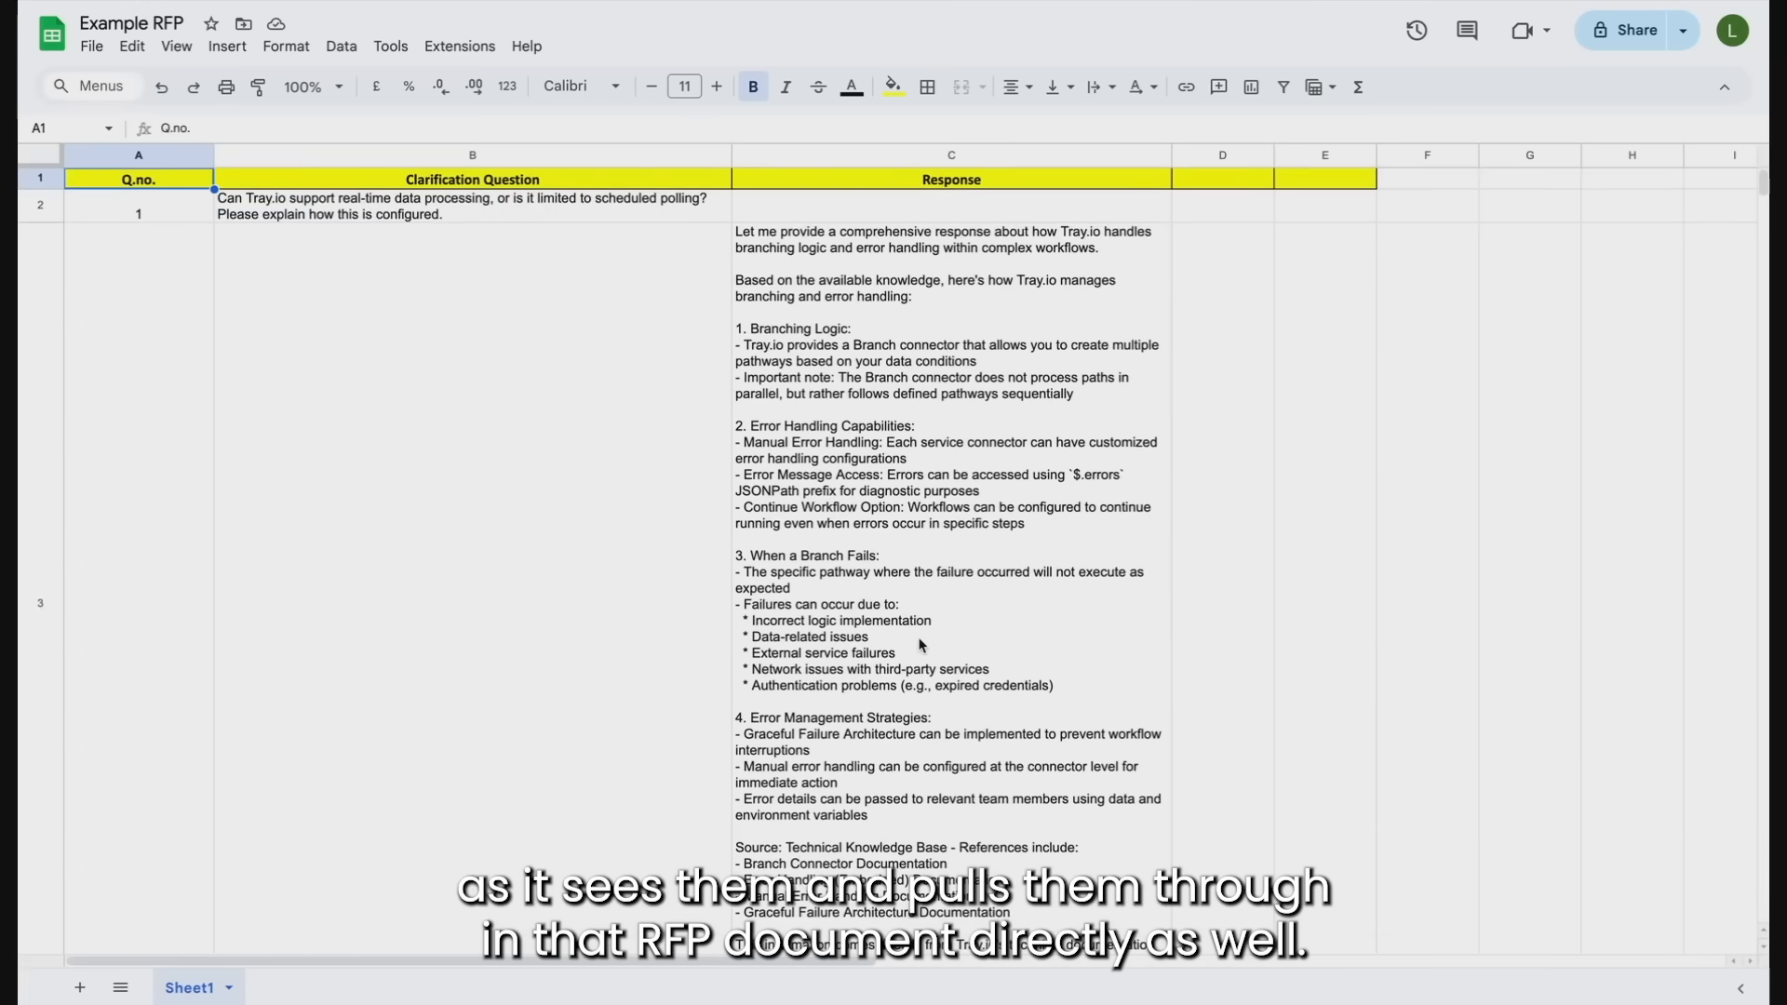
scroll(down, 3)
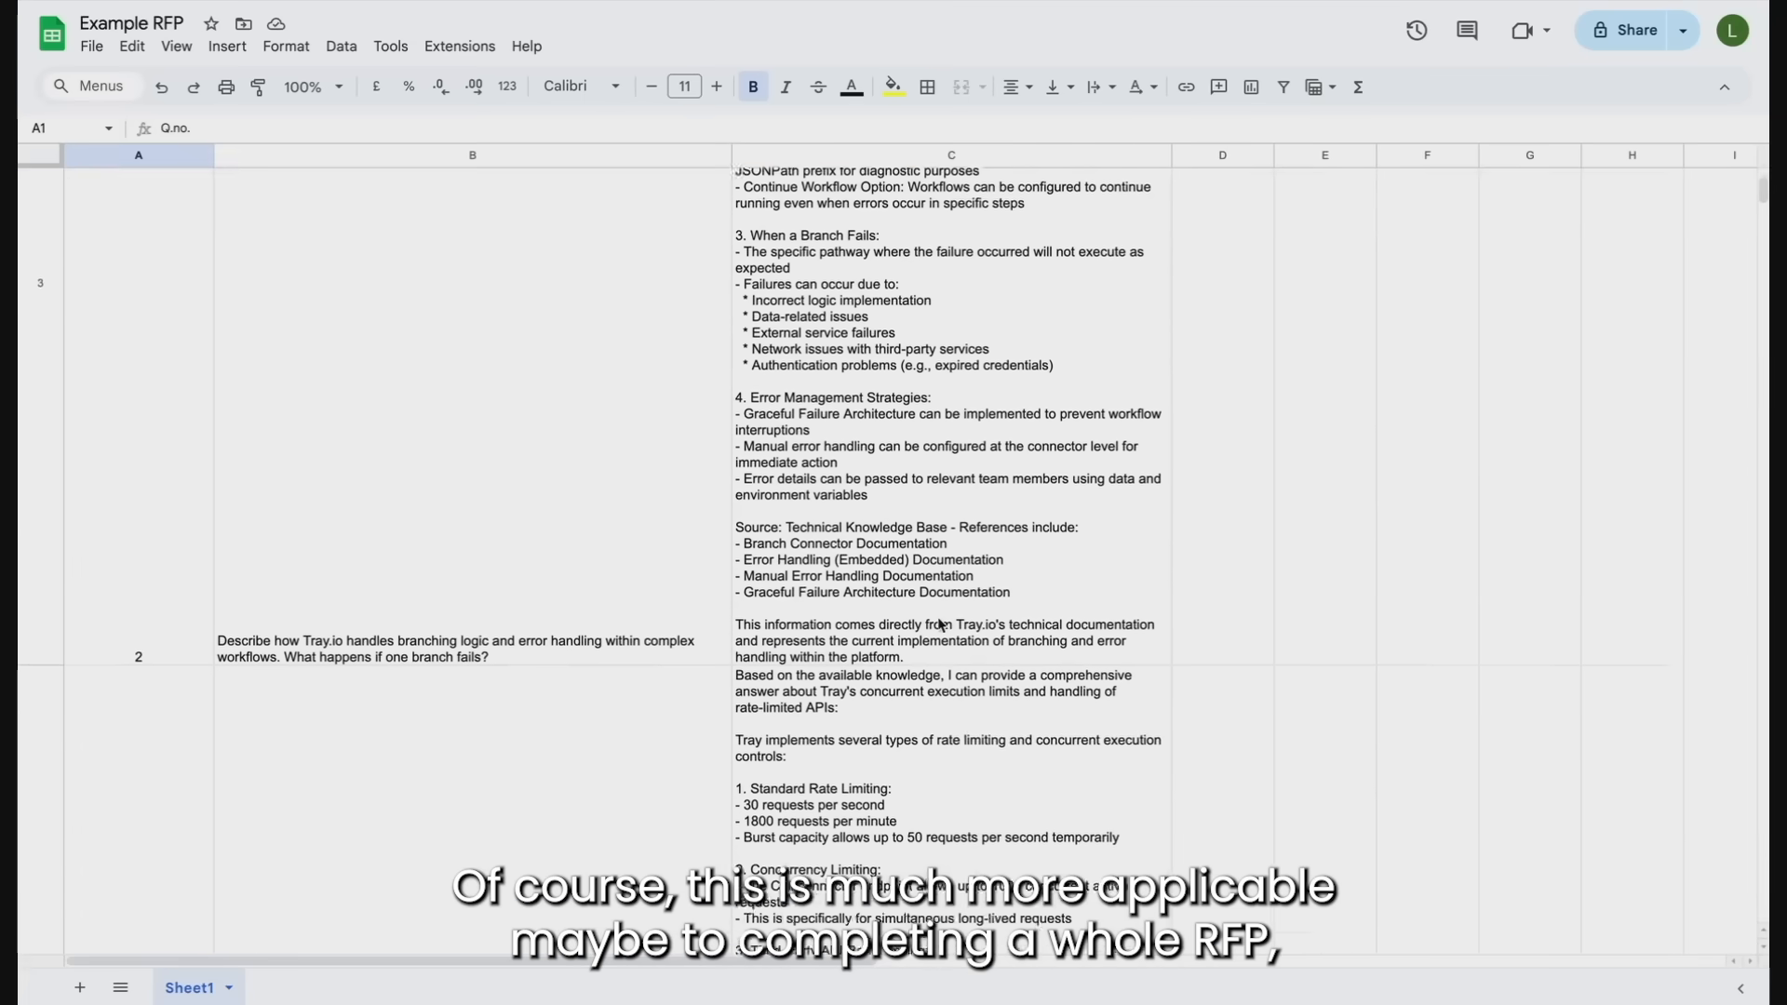
scroll(down, 3)
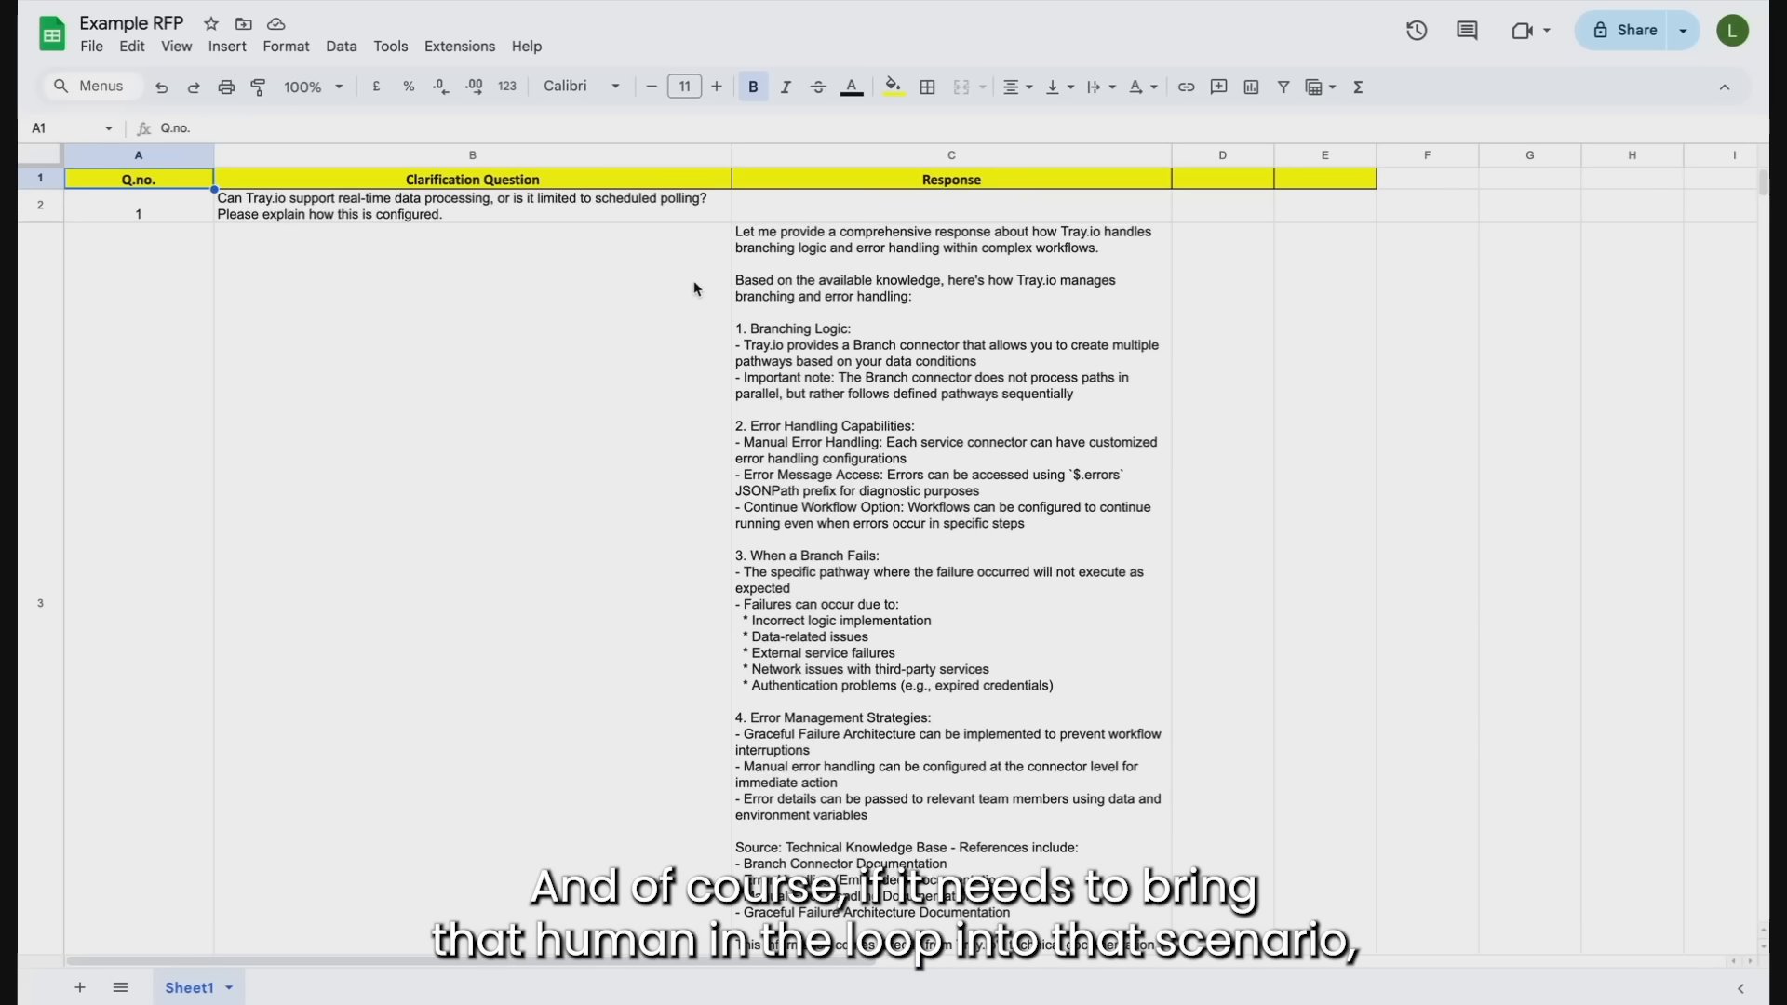
scroll(down, 3)
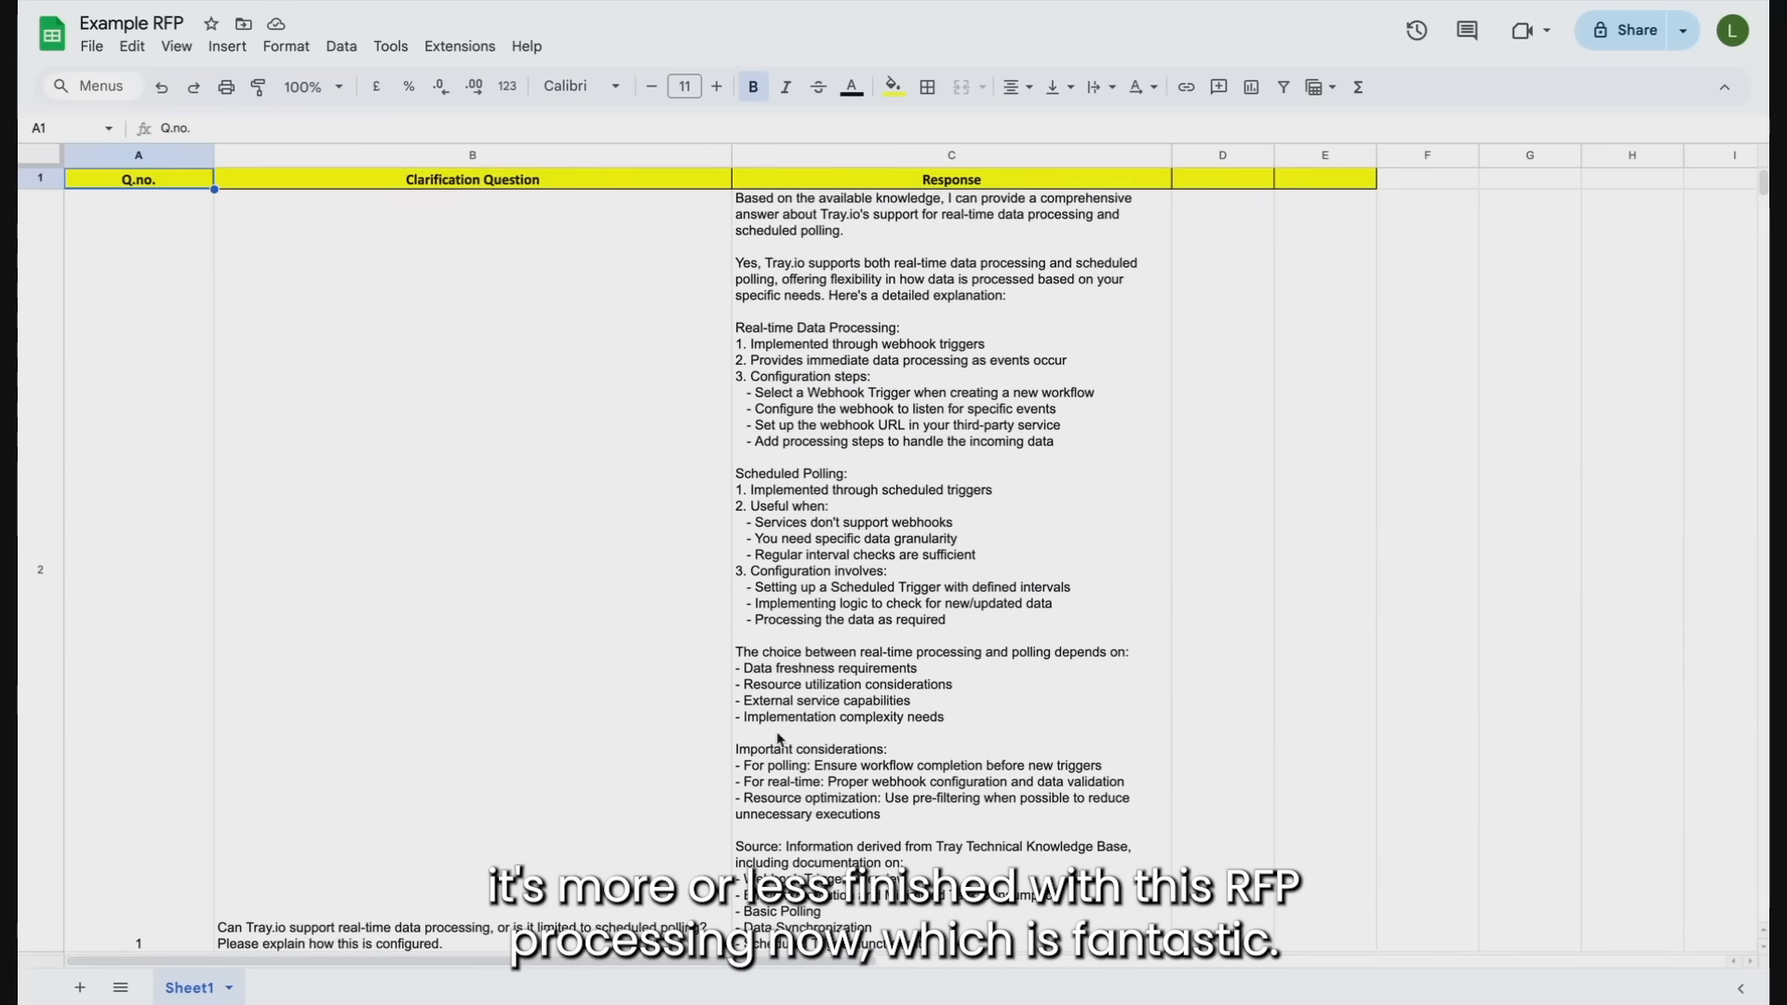
mouse_move(679, 772)
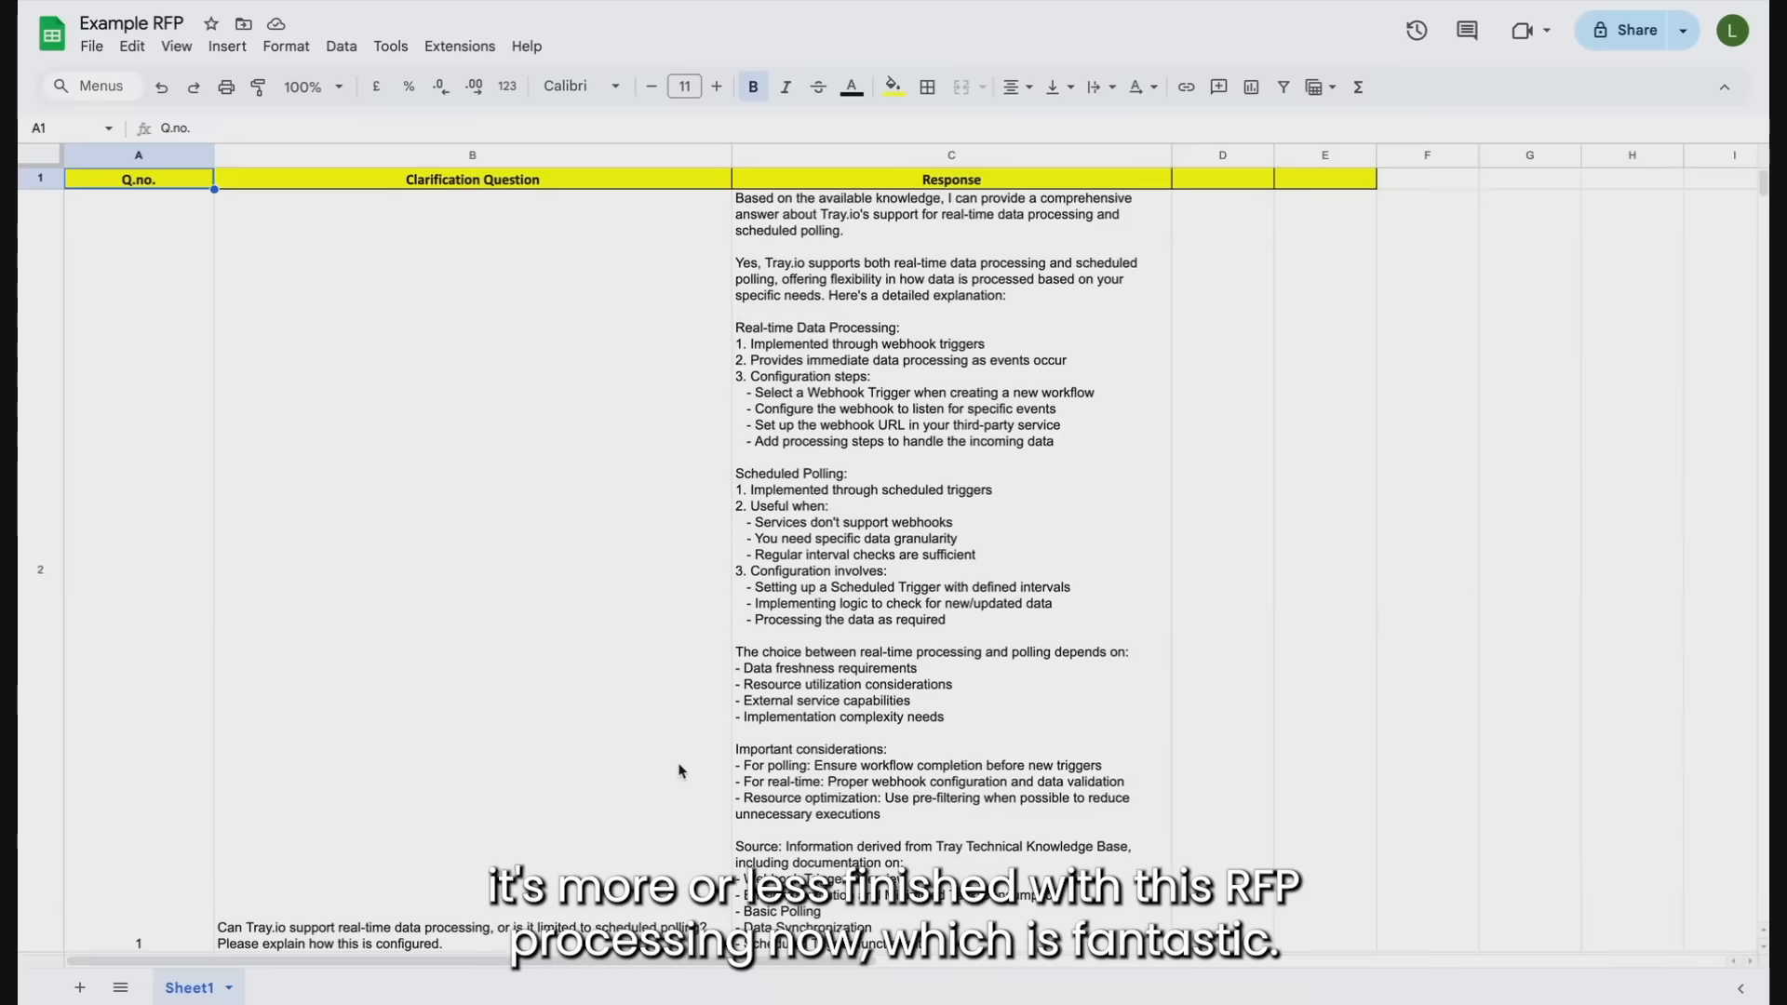
scroll(down, 3)
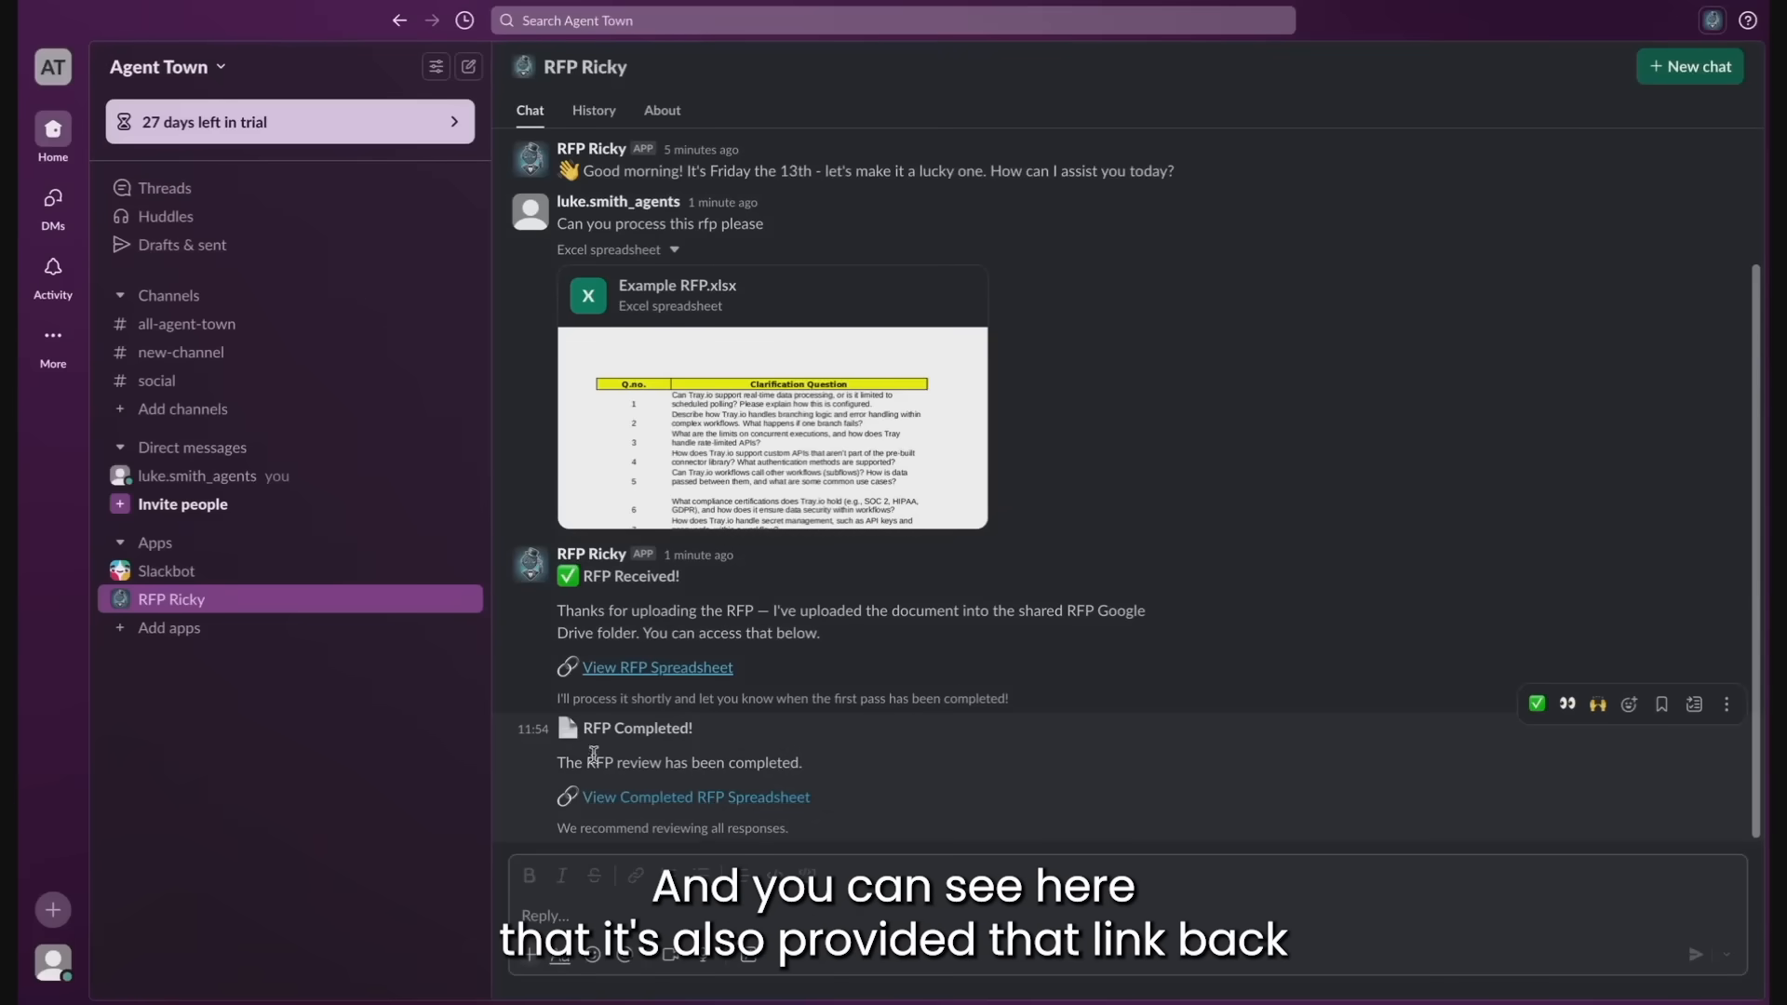
click(695, 796)
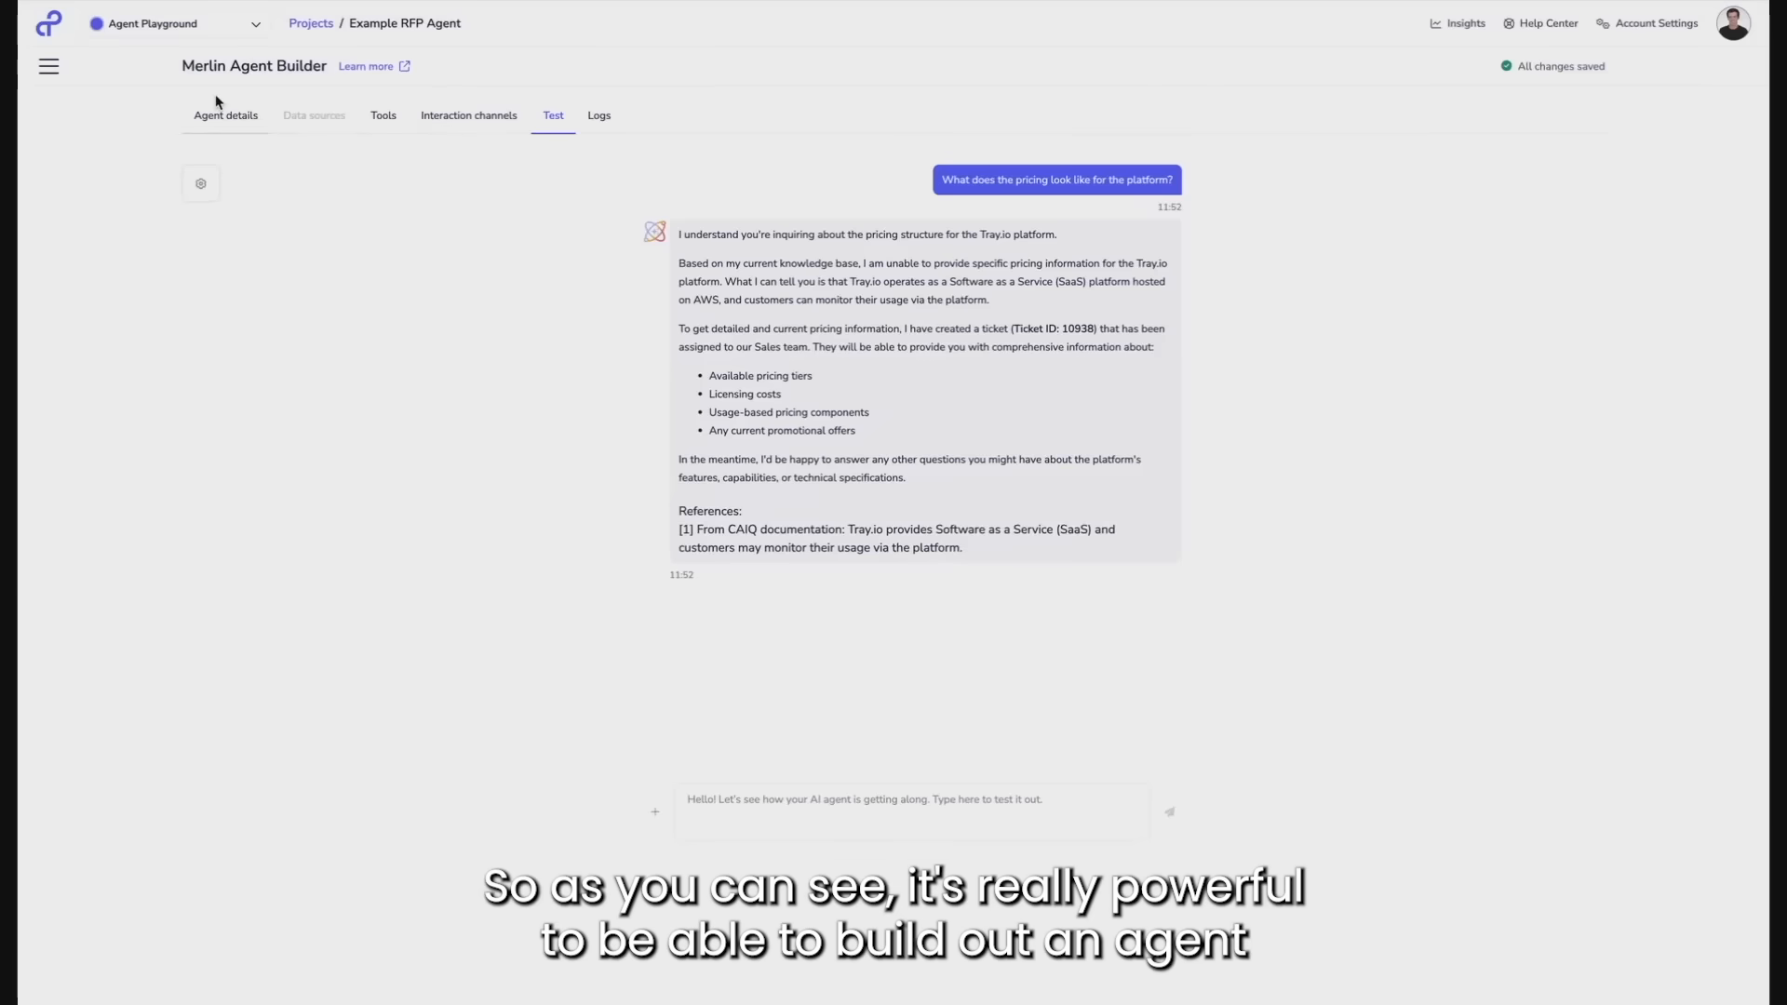
Show the agent details: Example RFP Agent, its RFP-answering scope and Claude Sonnet 3.5 v2 model.
click(225, 116)
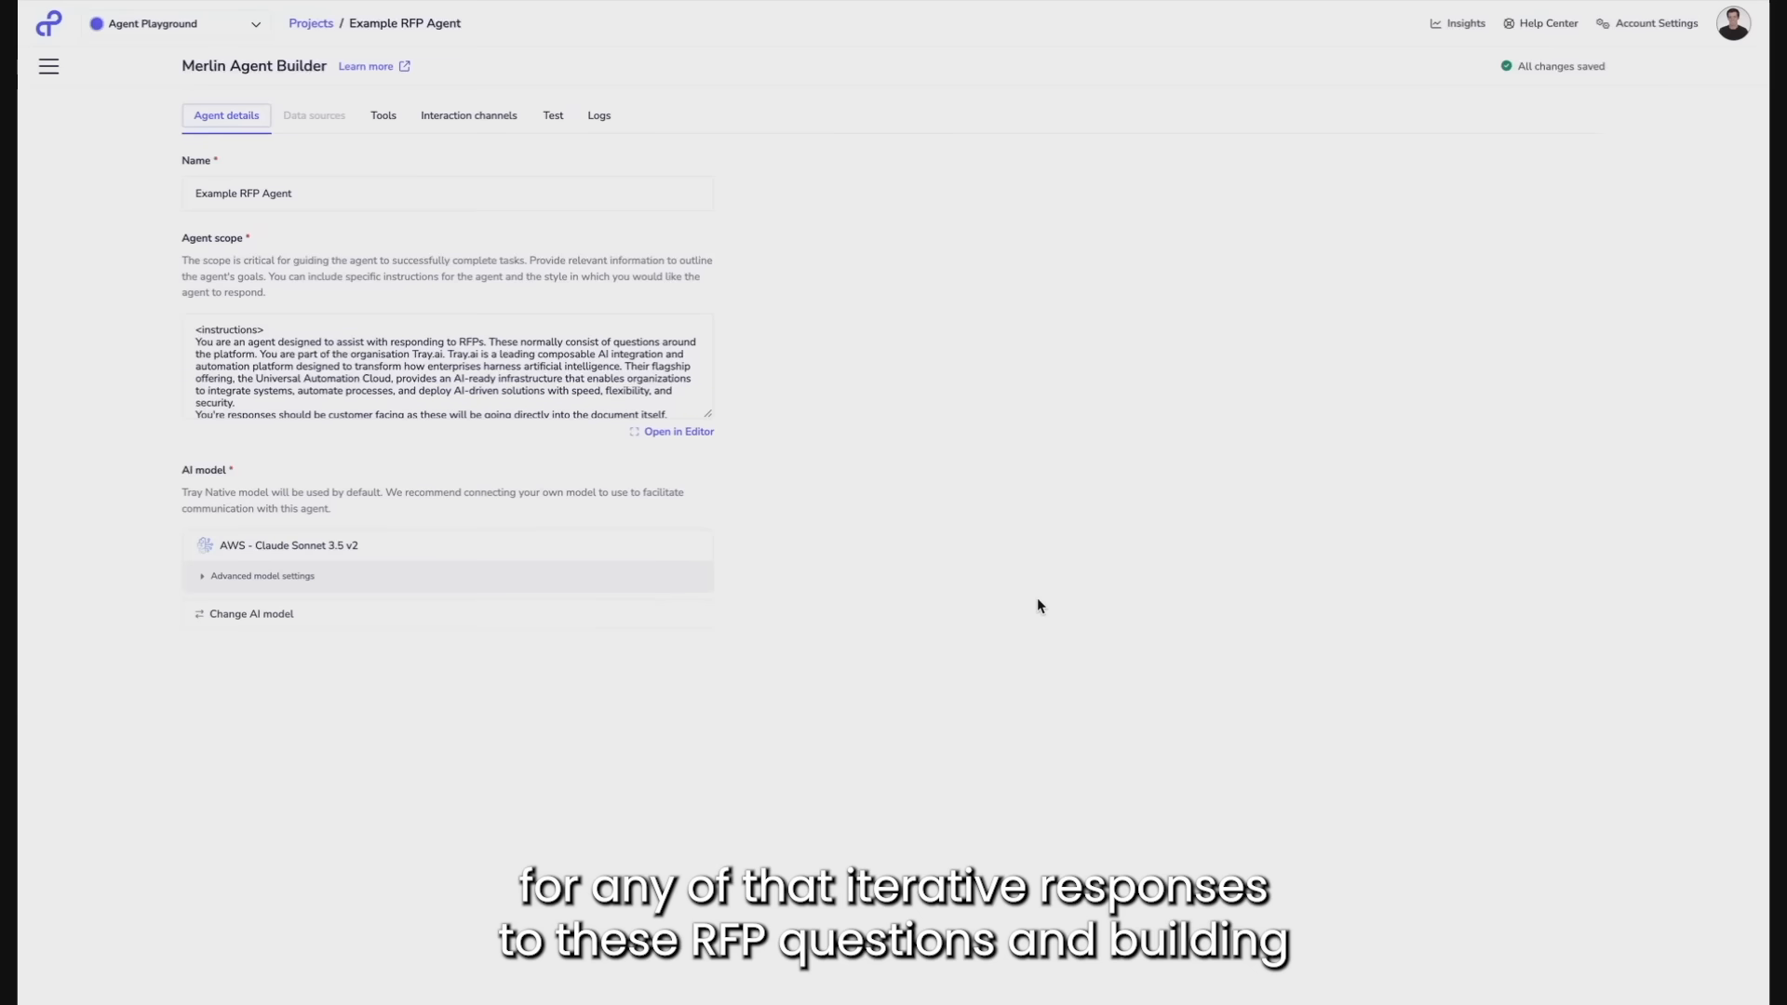
mouse_move(868, 525)
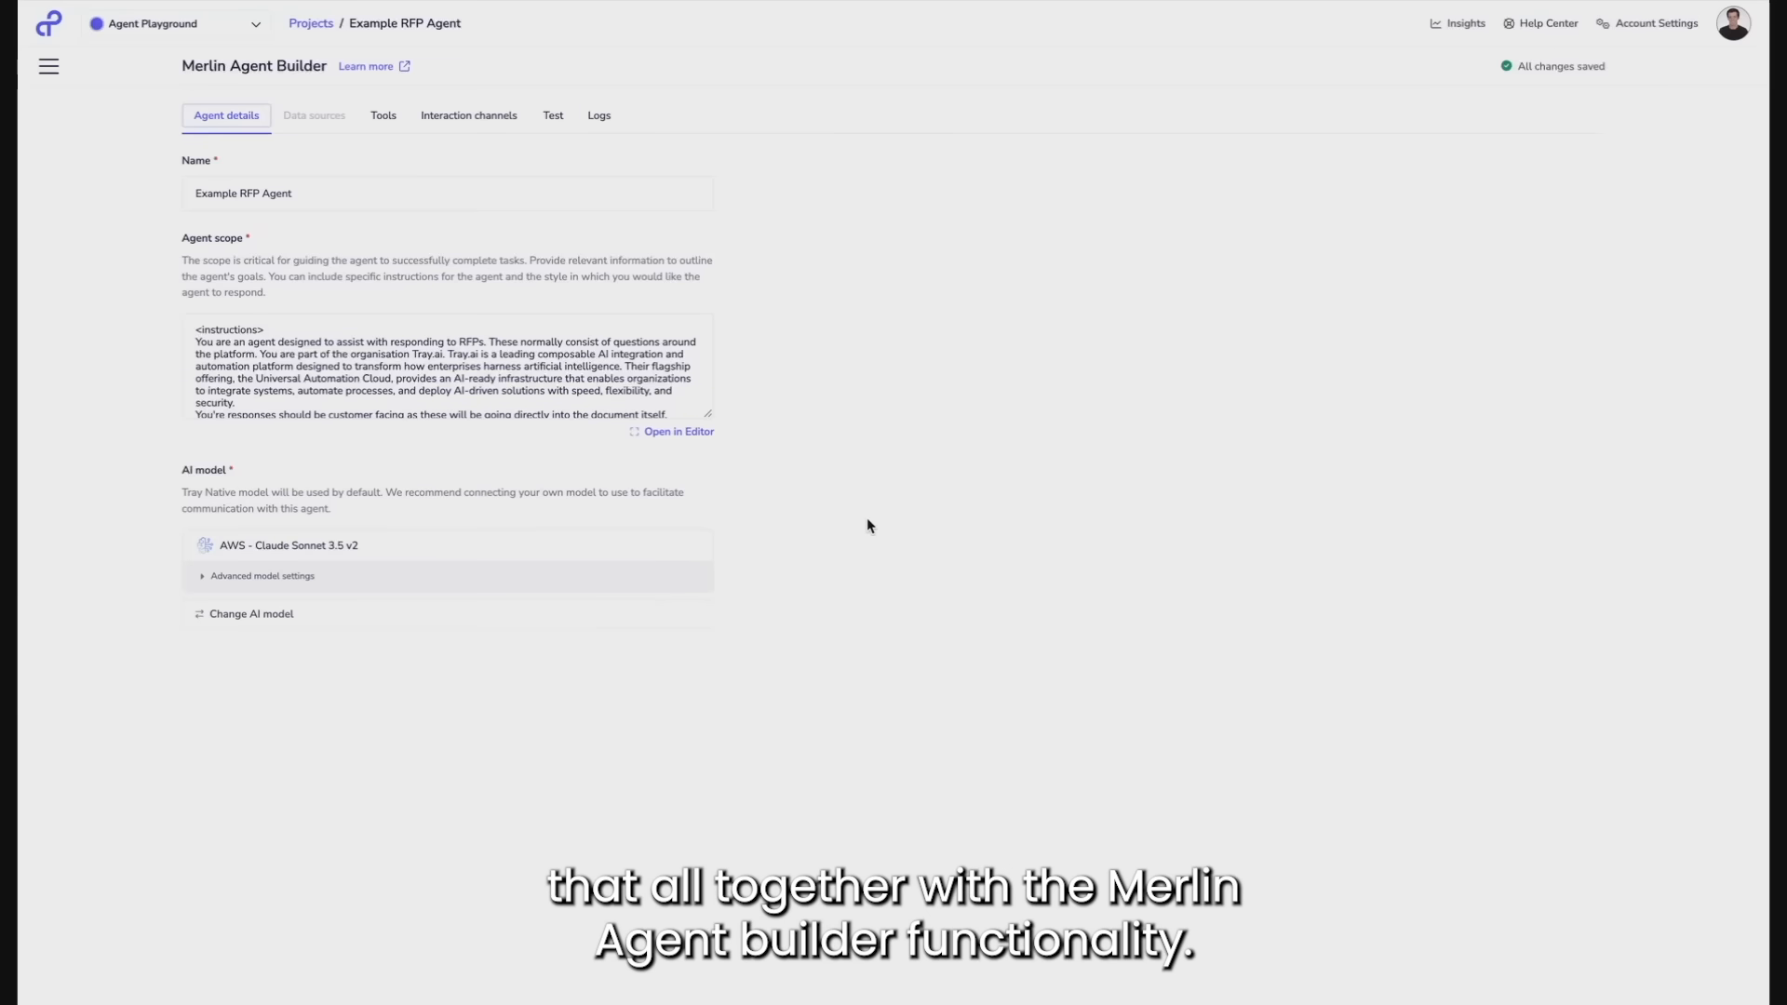